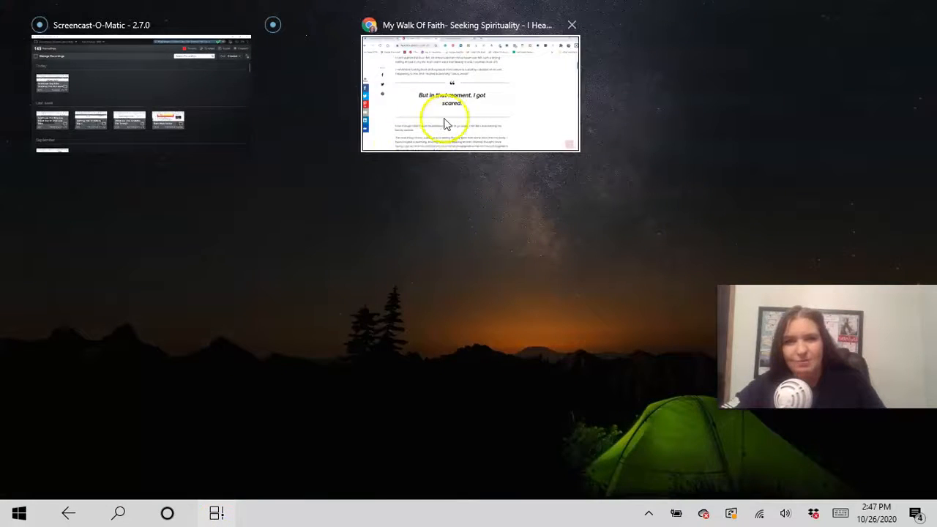
# Step: Switch from Task View to the Chrome window showing the My Walk Of Faith post
pyautogui.click(469, 95)
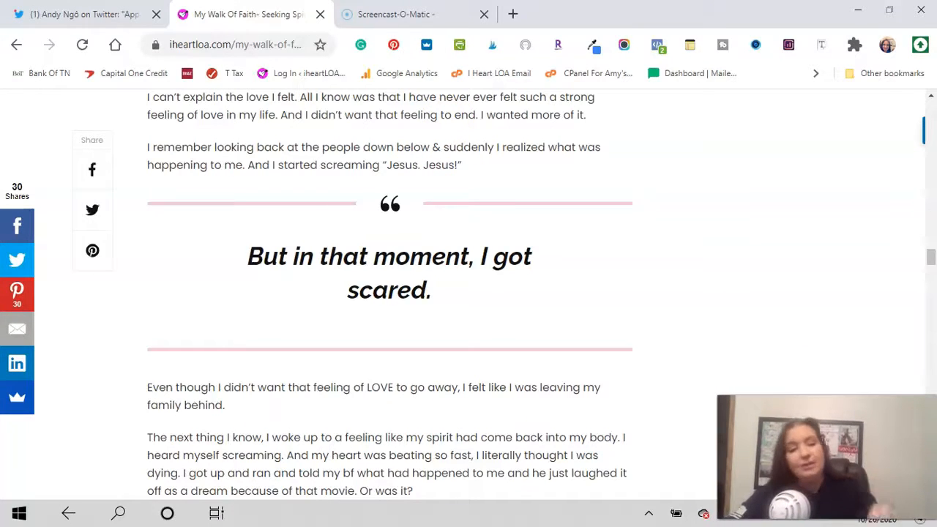
pyautogui.moveTo(50, 446)
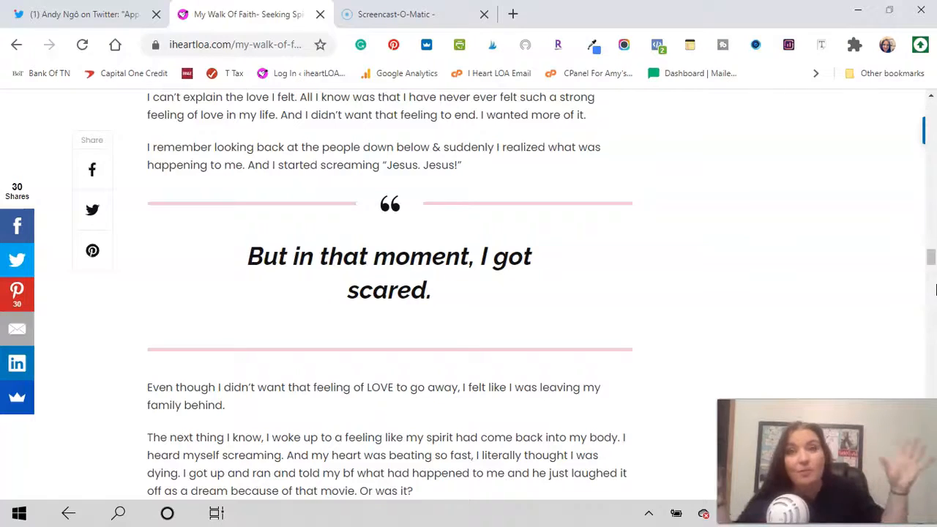
pyautogui.moveTo(838, 202)
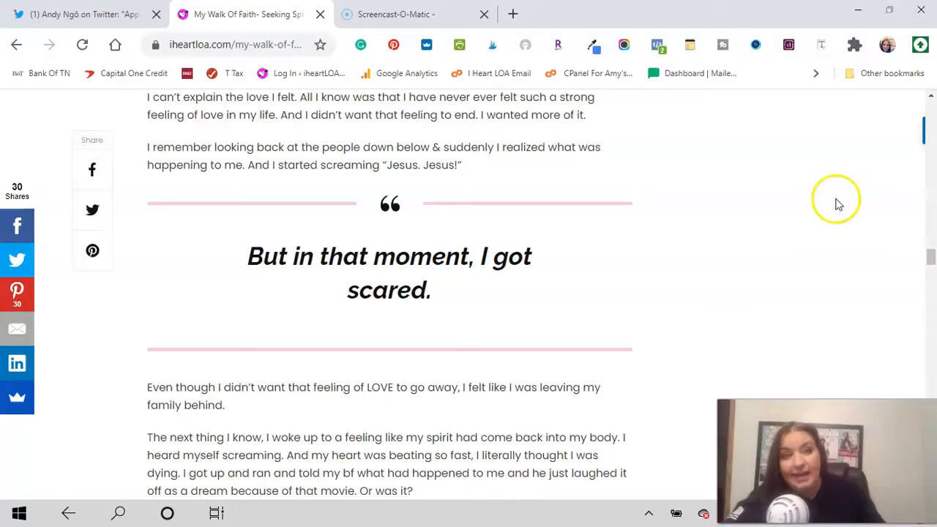
pyautogui.moveTo(824, 381)
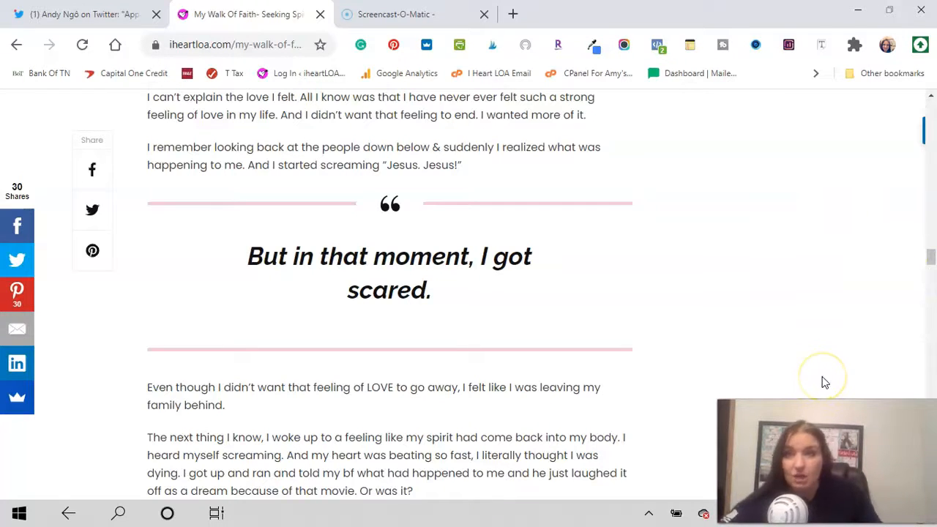
pyautogui.moveTo(825, 381)
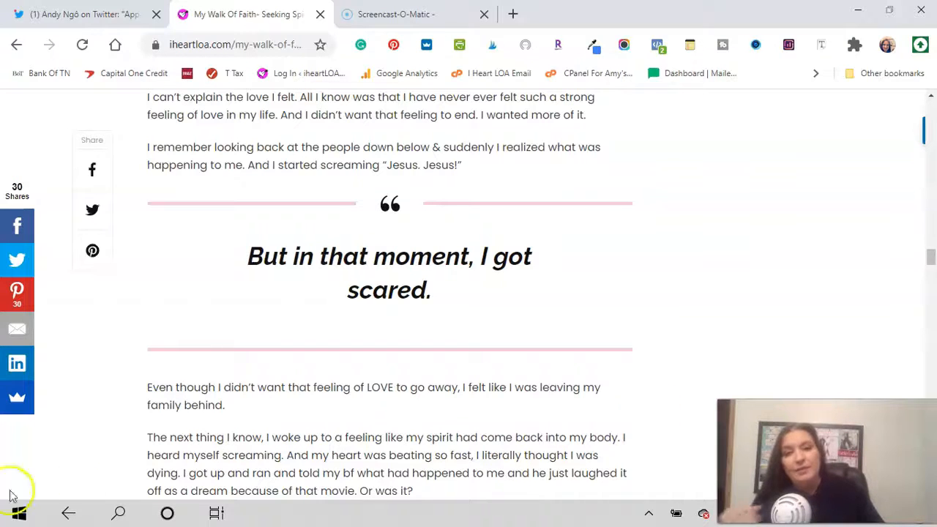
pyautogui.moveTo(754, 348)
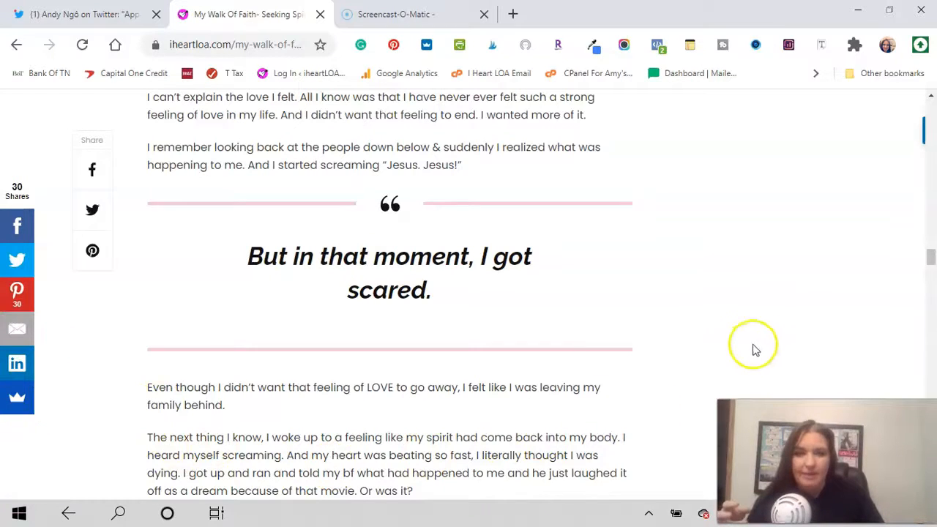
pyautogui.moveTo(804, 269)
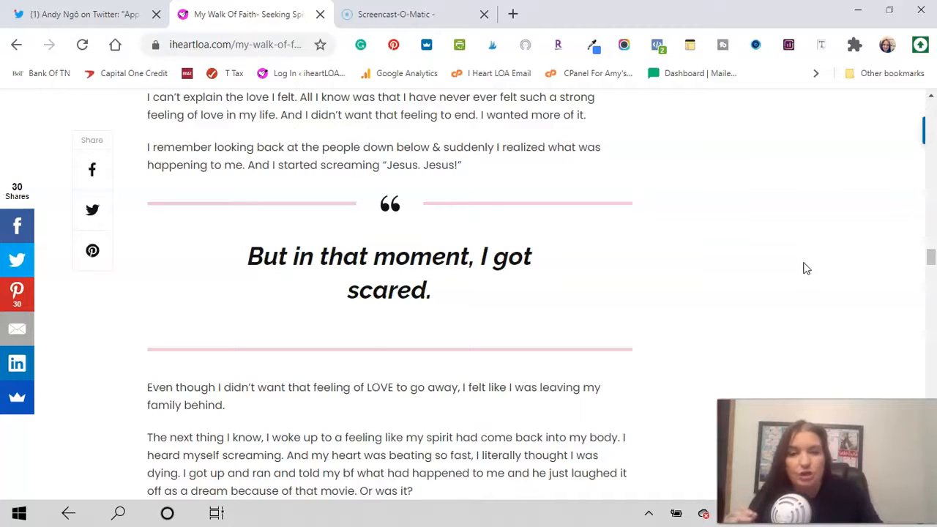
pyautogui.moveTo(604, 418)
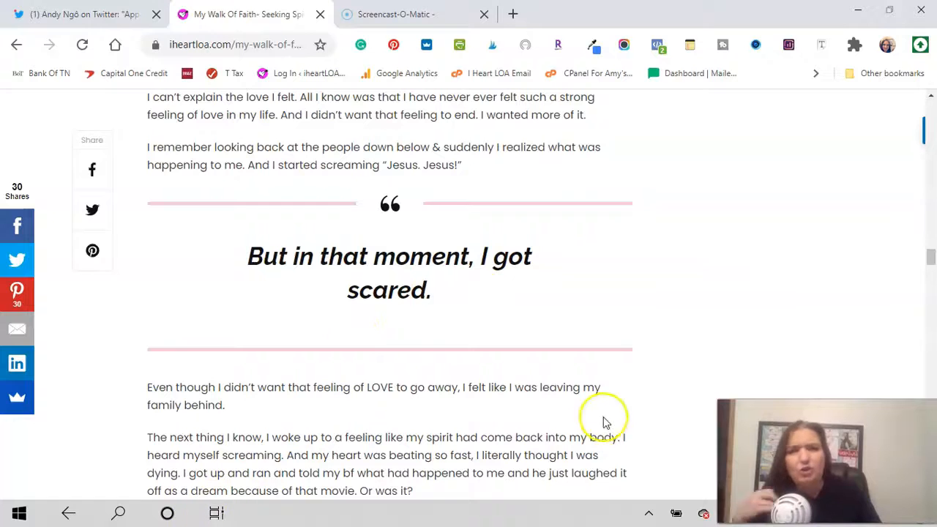
pyautogui.moveTo(811, 295)
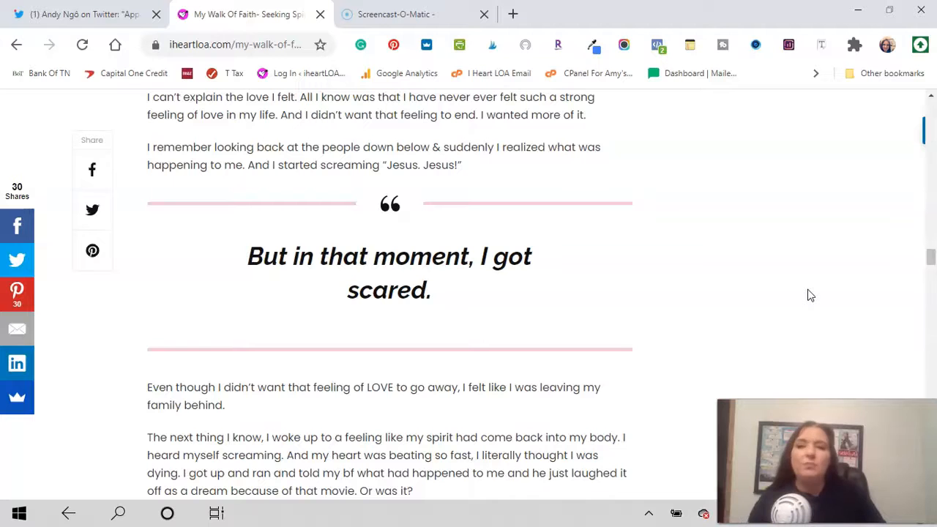
pyautogui.moveTo(929, 275)
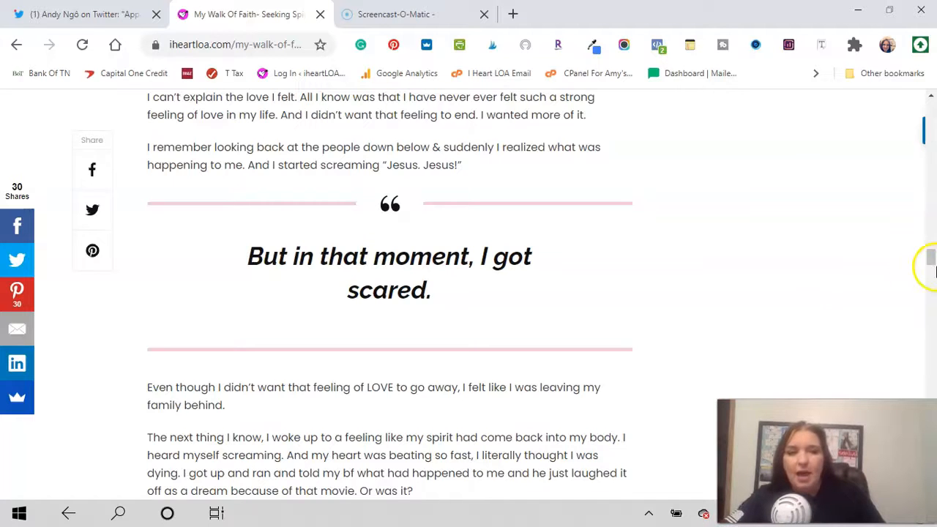
# Step: Scroll the post down and back up to the 'Just A Taste Of What Is To Come' heading
pyautogui.scroll(-3)
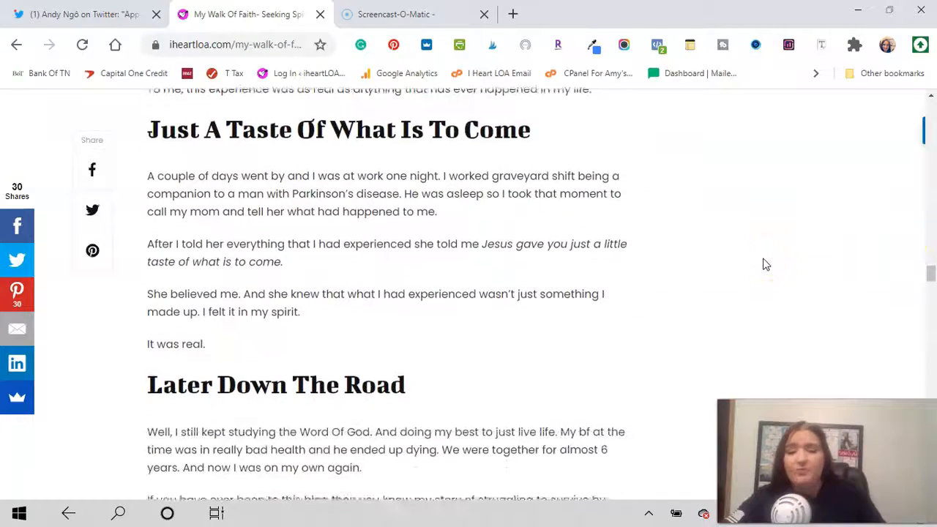
pyautogui.scroll(3)
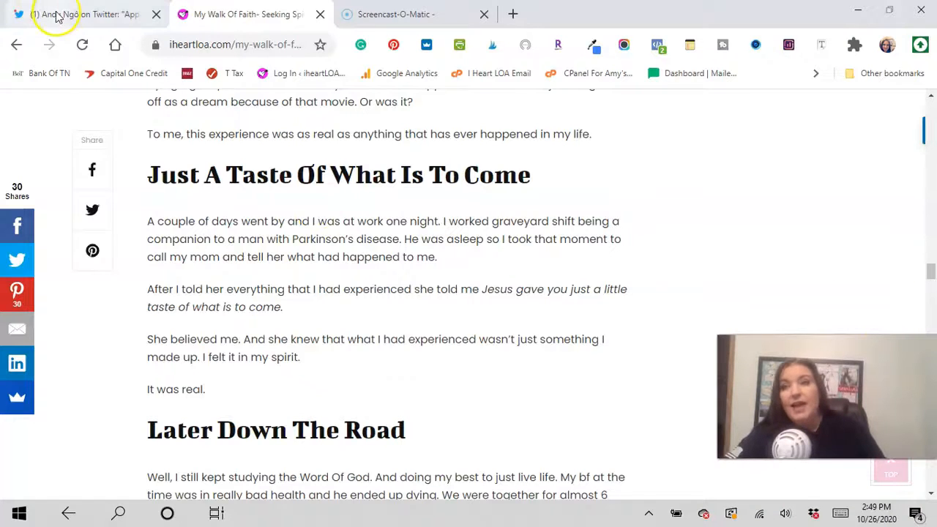
# Step: Open Twitter's Home feed, then return to the My Walk Of Faith tab
pyautogui.click(81, 14)
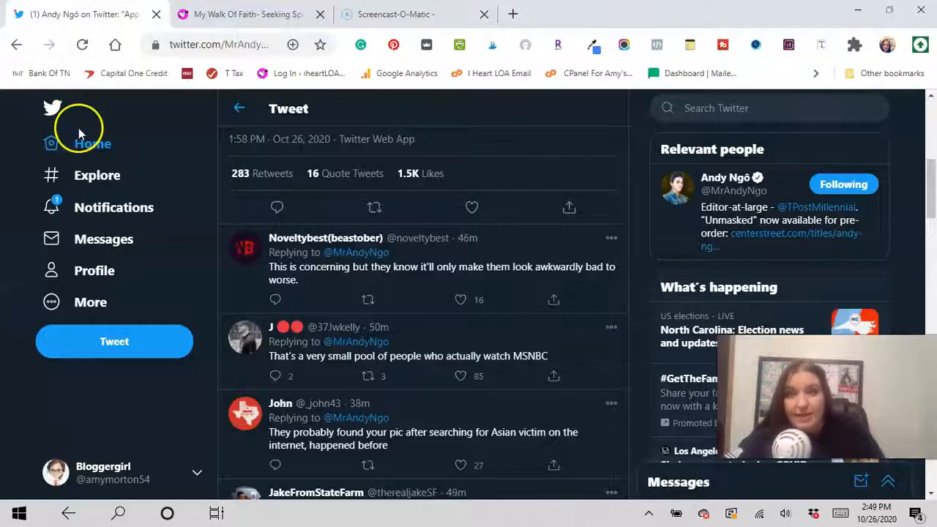
pyautogui.click(92, 143)
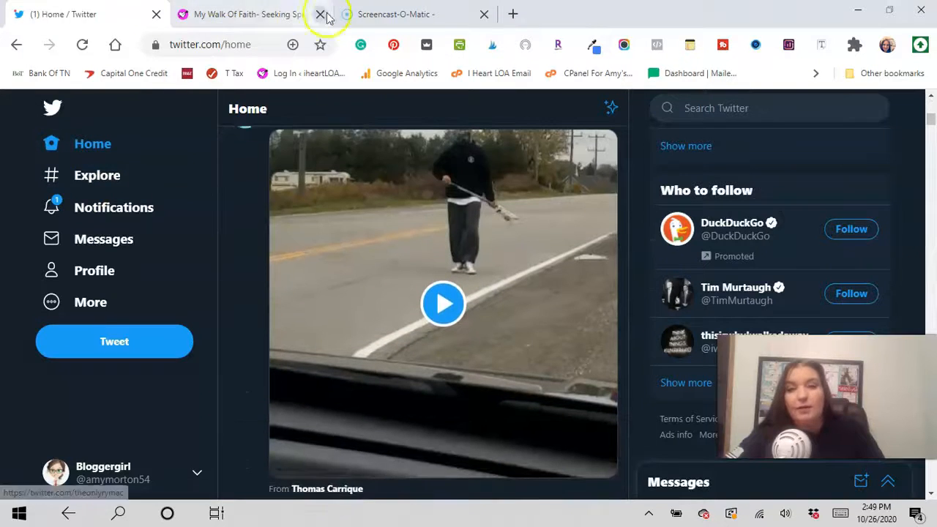
pyautogui.click(245, 14)
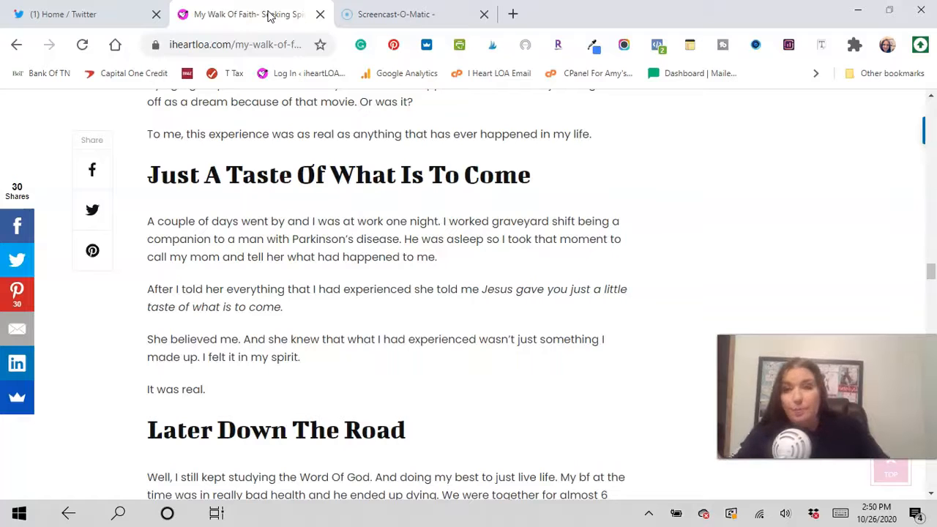
pyautogui.moveTo(735, 203)
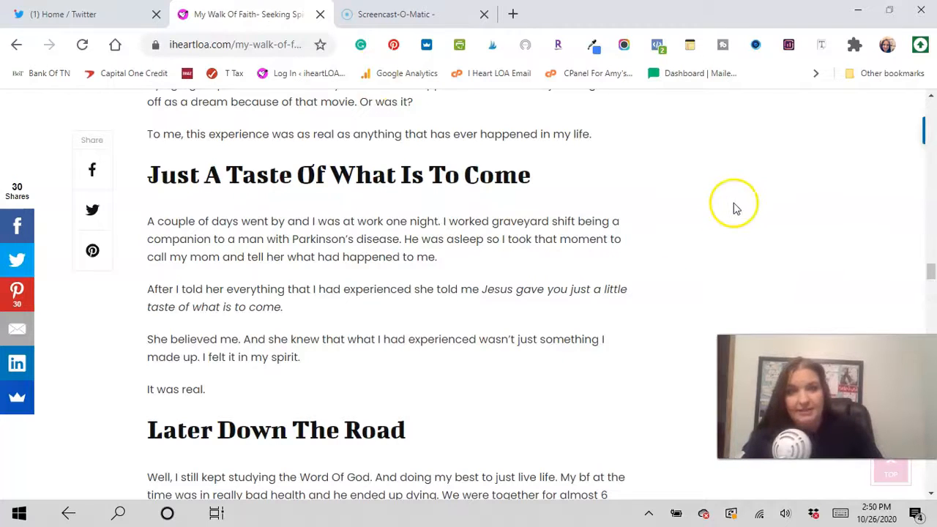
pyautogui.moveTo(736, 207)
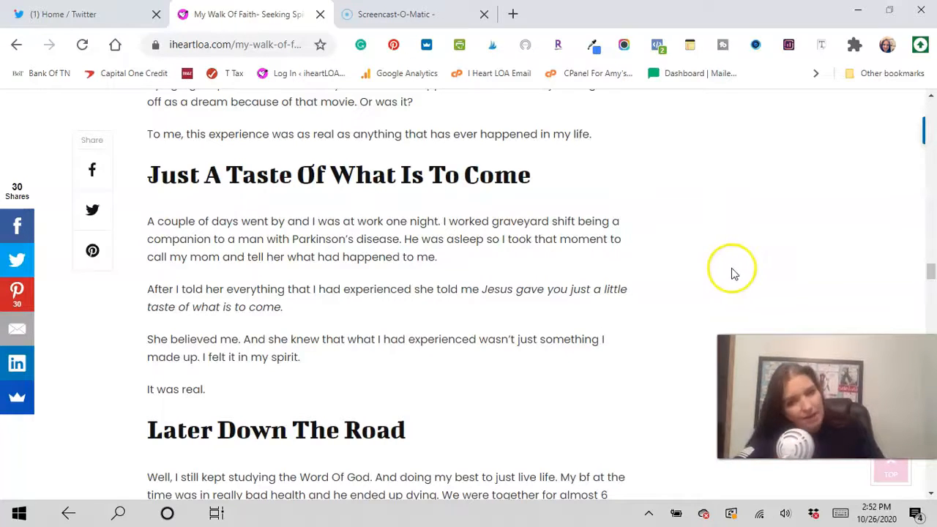
pyautogui.scroll(-3)
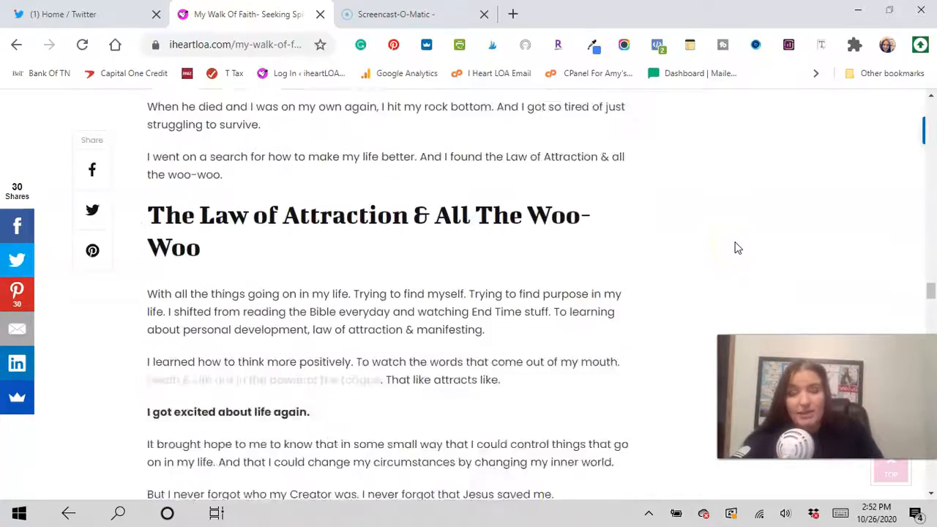
pyautogui.scroll(-3)
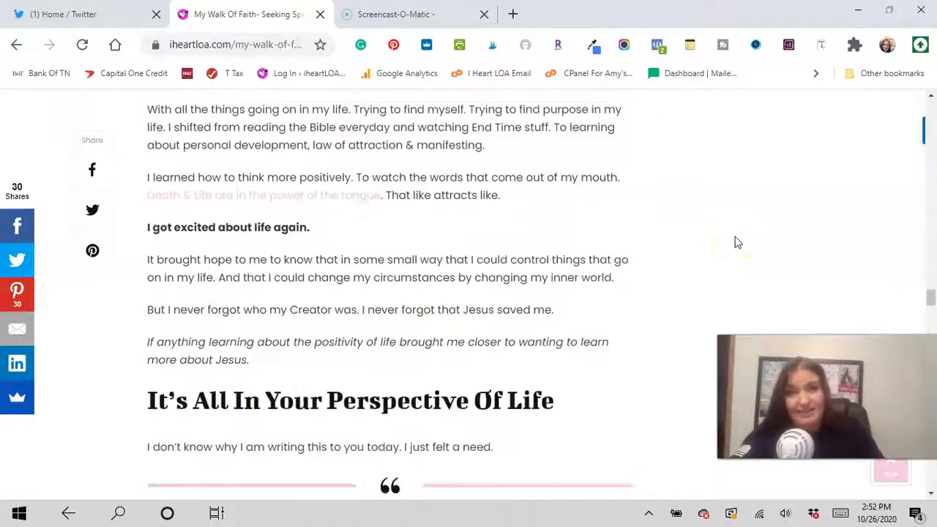
pyautogui.scroll(-3)
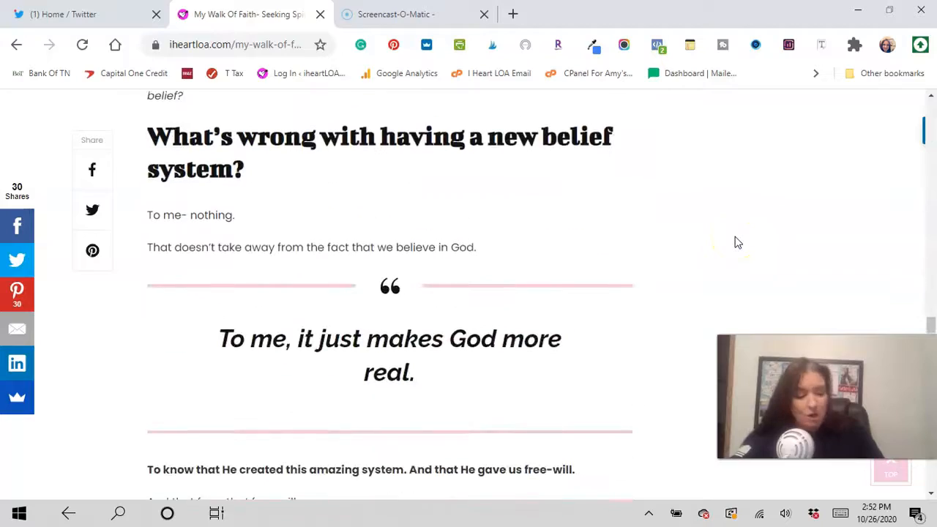
pyautogui.scroll(-3)
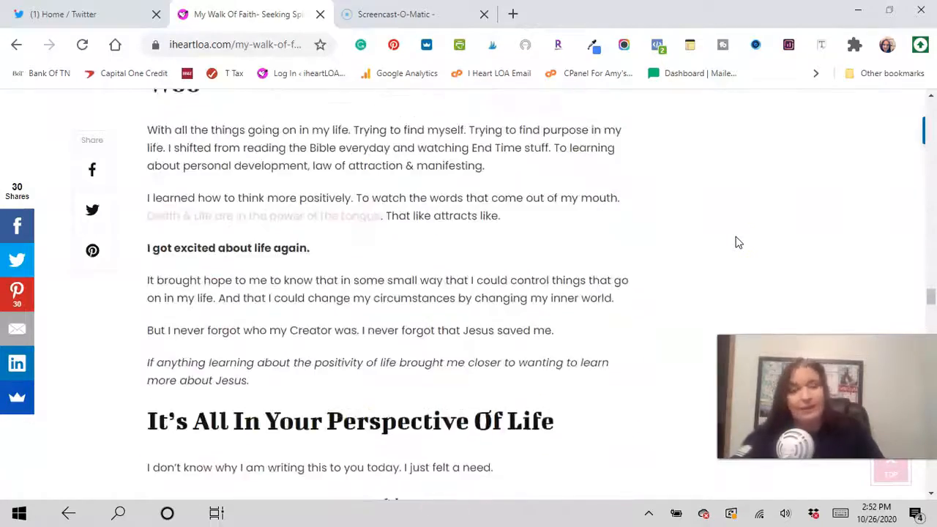
pyautogui.scroll(-3)
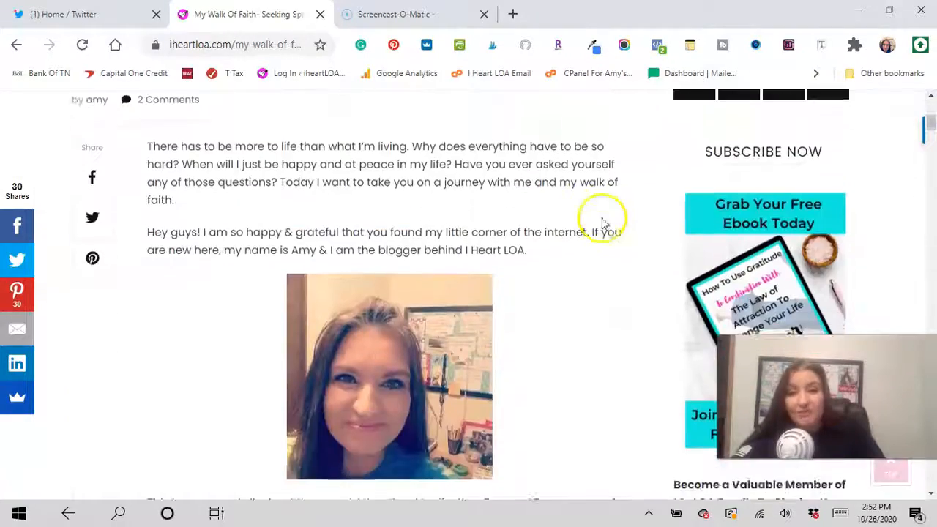
pyautogui.scroll(-3)
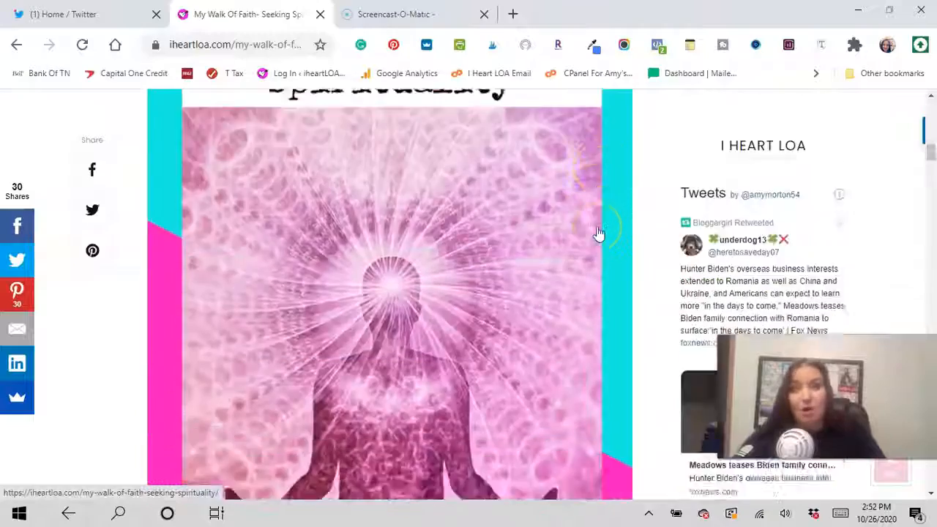
pyautogui.scroll(-3)
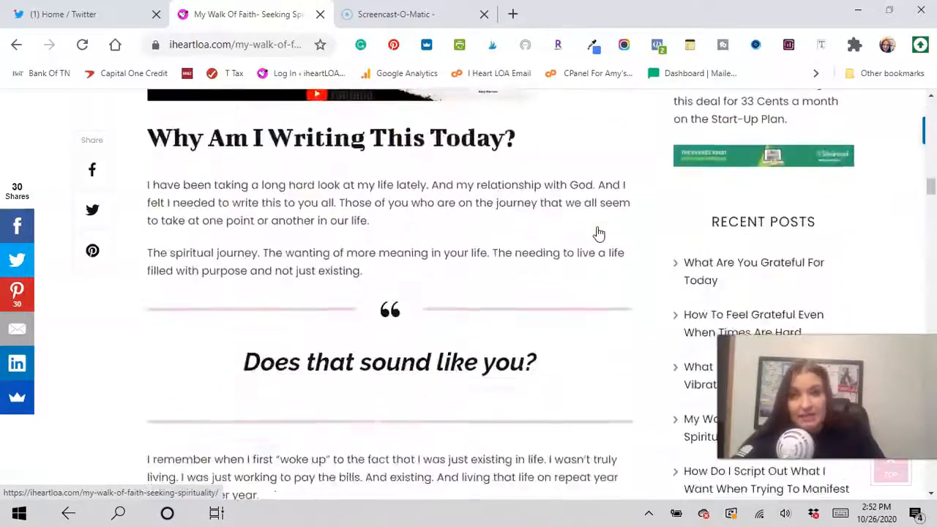
pyautogui.scroll(-3)
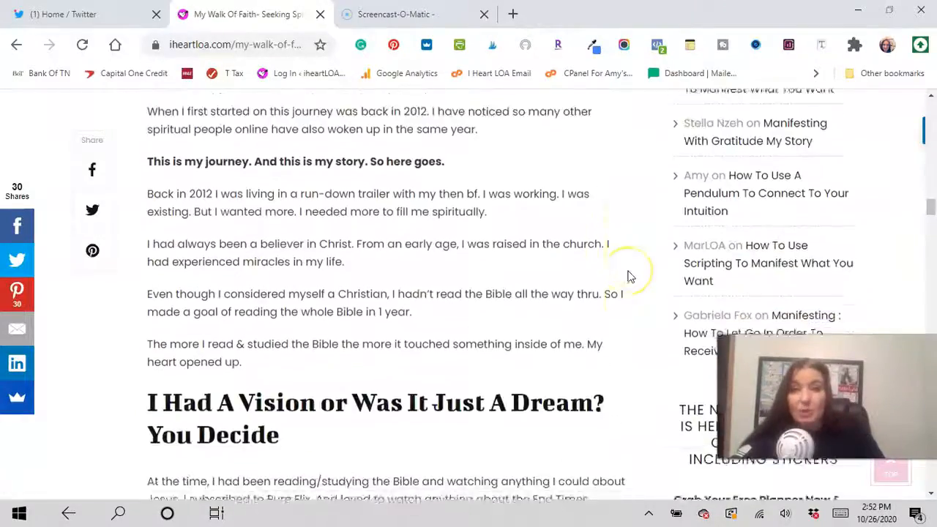
pyautogui.scroll(-3)
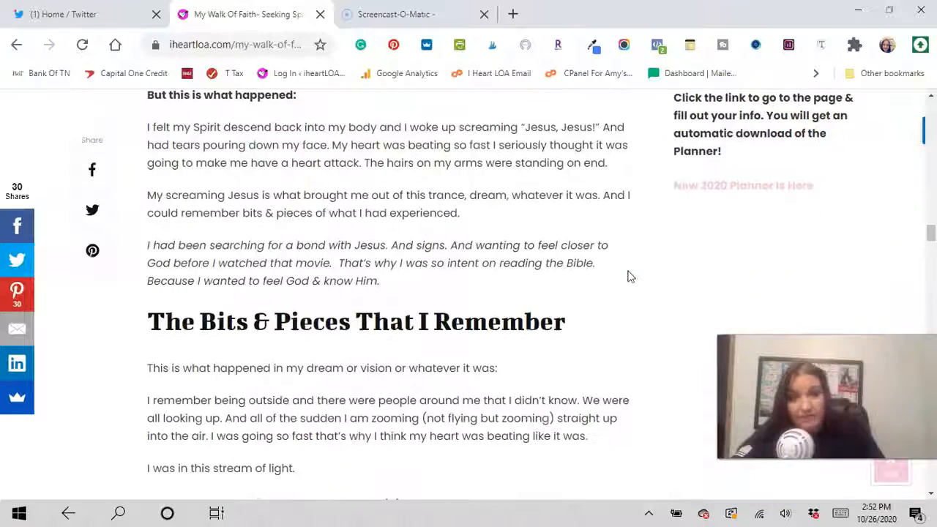
pyautogui.scroll(-3)
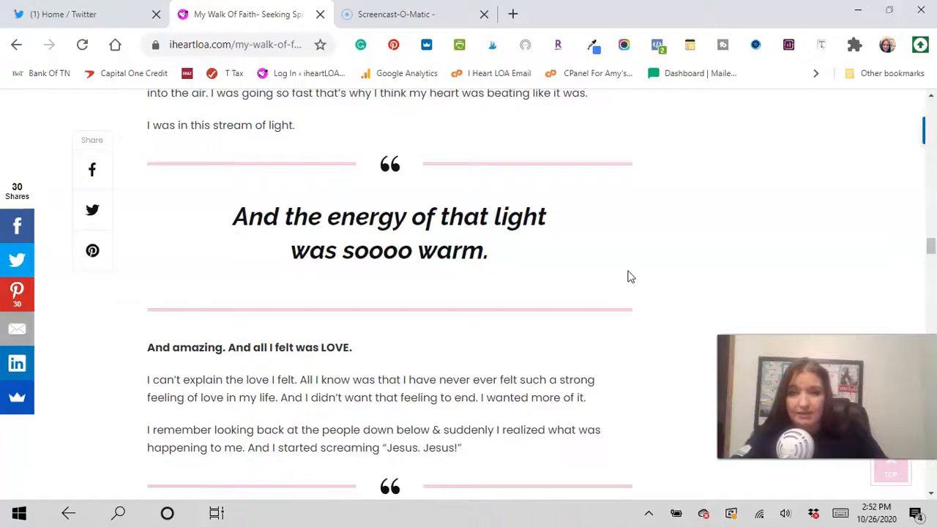
pyautogui.scroll(-3)
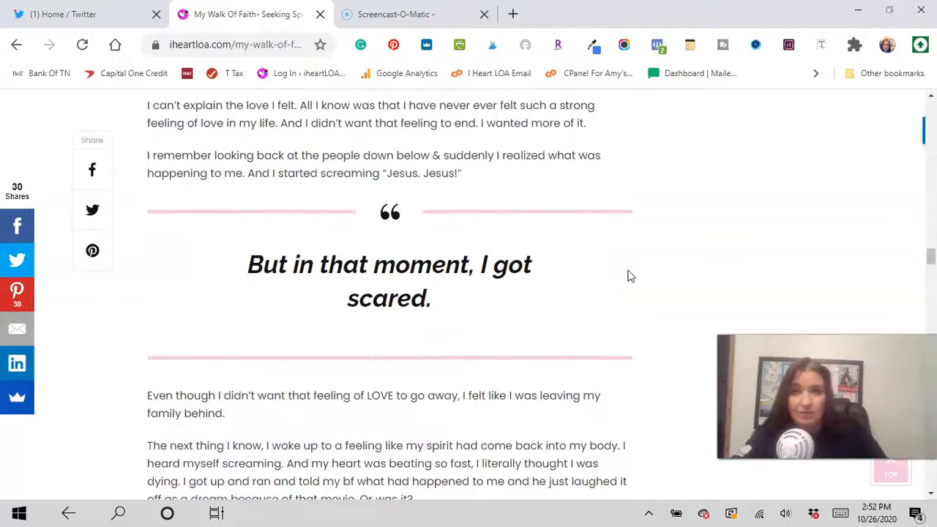
pyautogui.scroll(-3)
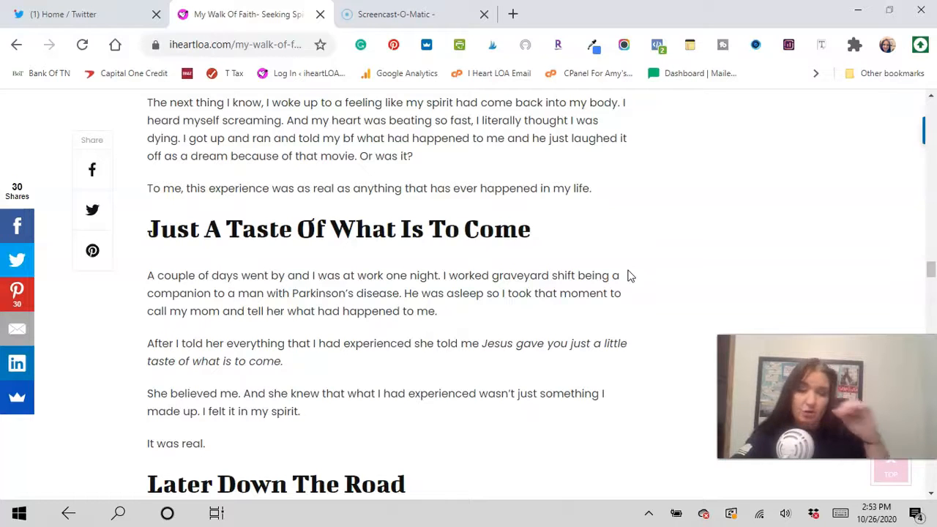
pyautogui.moveTo(483, 155)
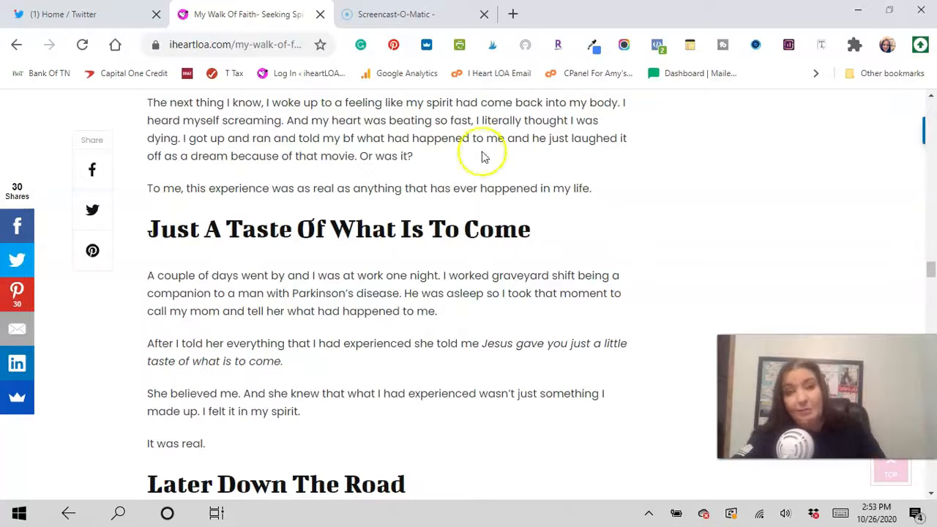
pyautogui.moveTo(512, 188)
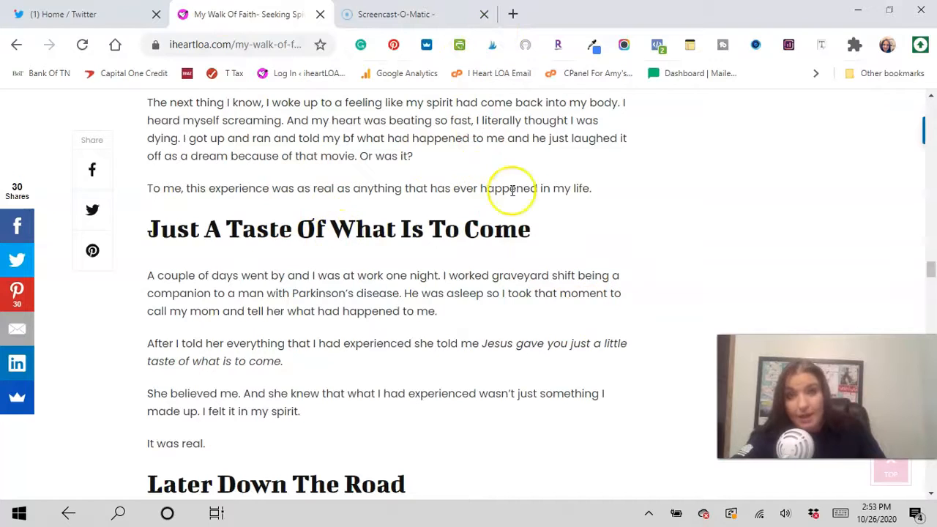
pyautogui.moveTo(643, 249)
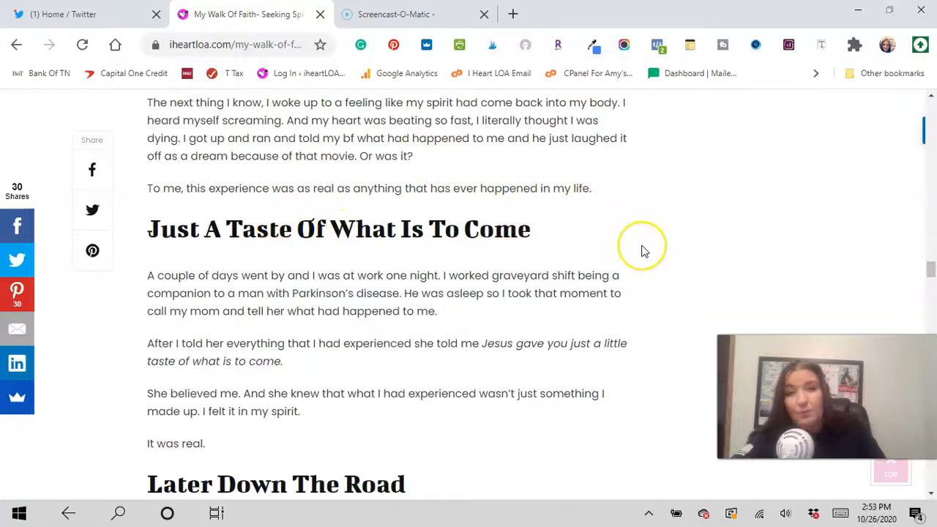
pyautogui.moveTo(644, 251)
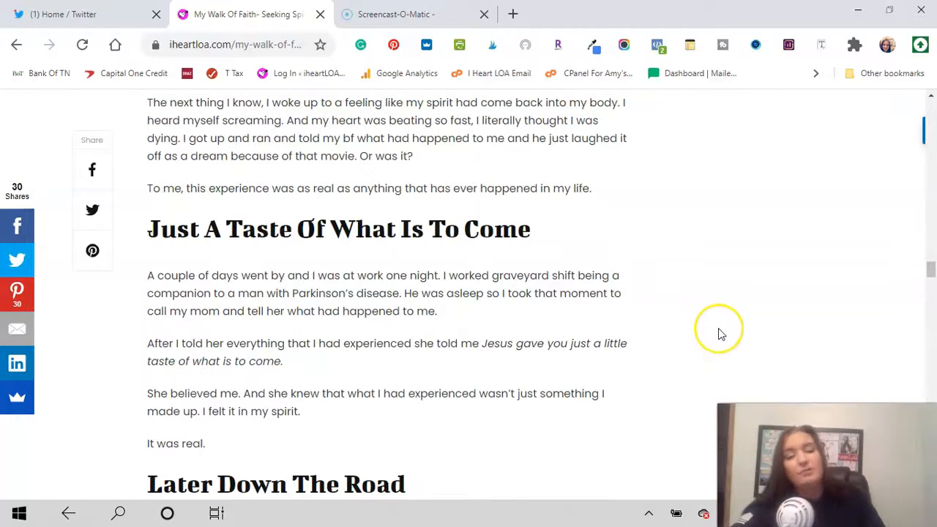
pyautogui.moveTo(721, 333)
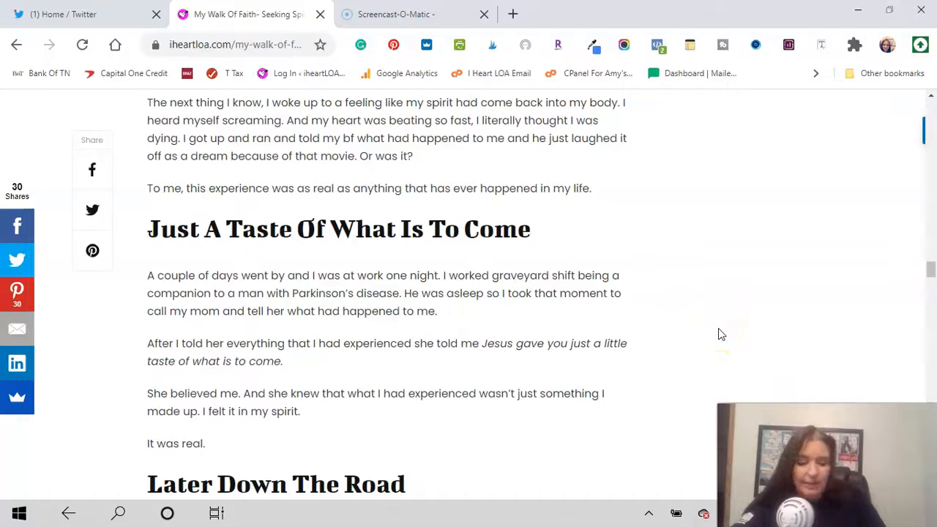
pyautogui.moveTo(706, 322)
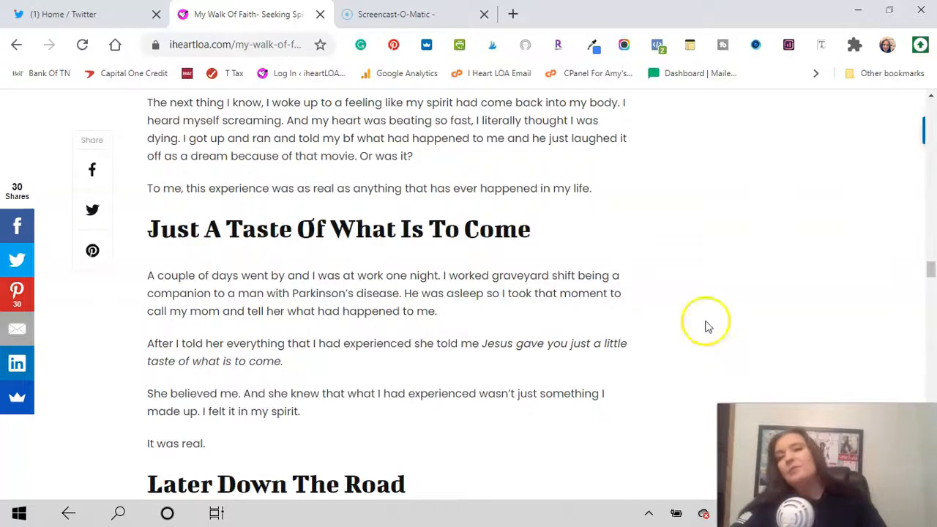
pyautogui.moveTo(738, 312)
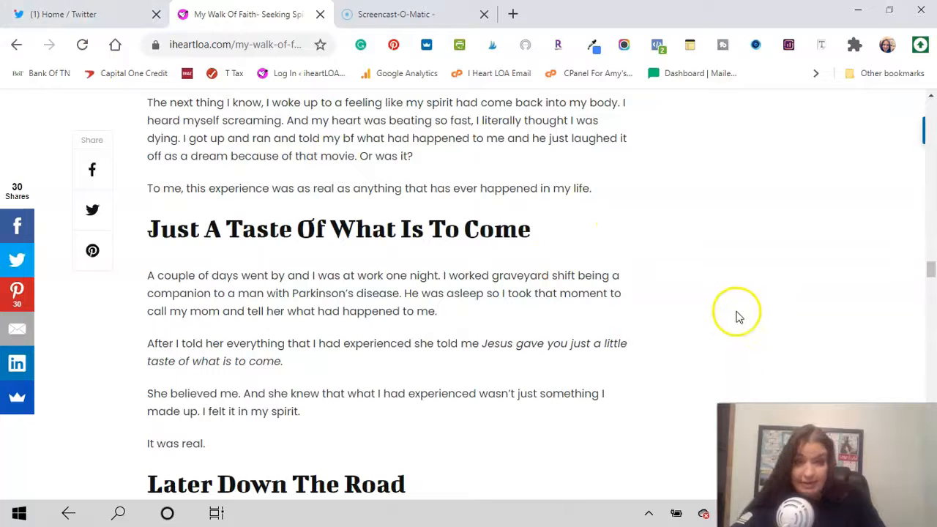
pyautogui.moveTo(737, 292)
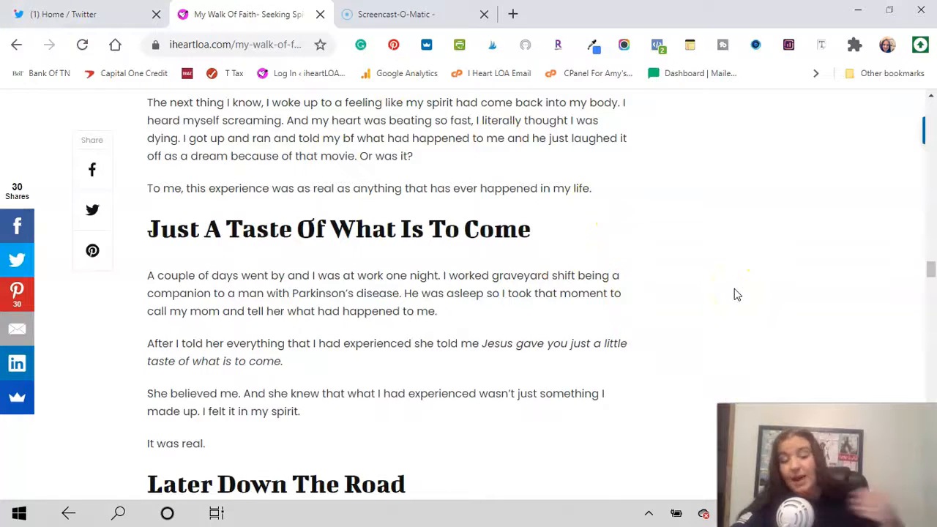
pyautogui.moveTo(99, 14)
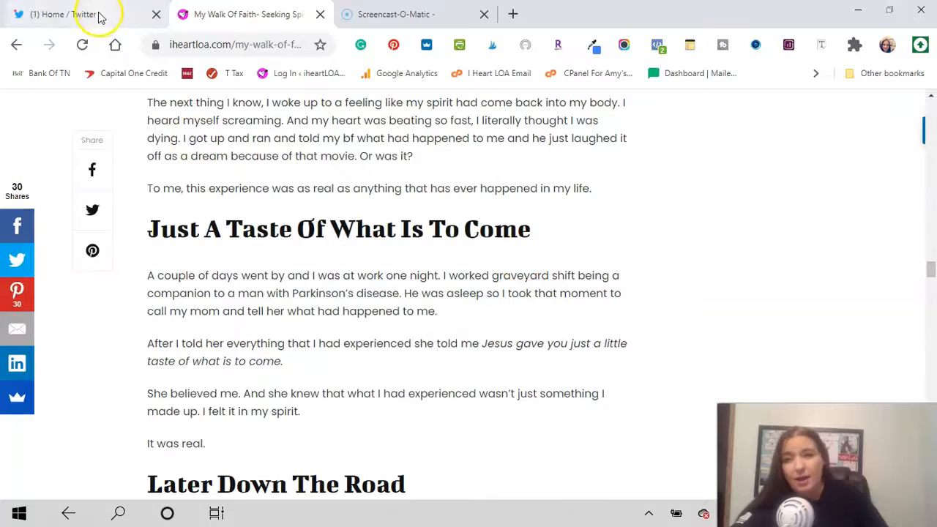
# Step: Switch to the Home / Twitter tab and scroll down the home timeline
pyautogui.click(66, 14)
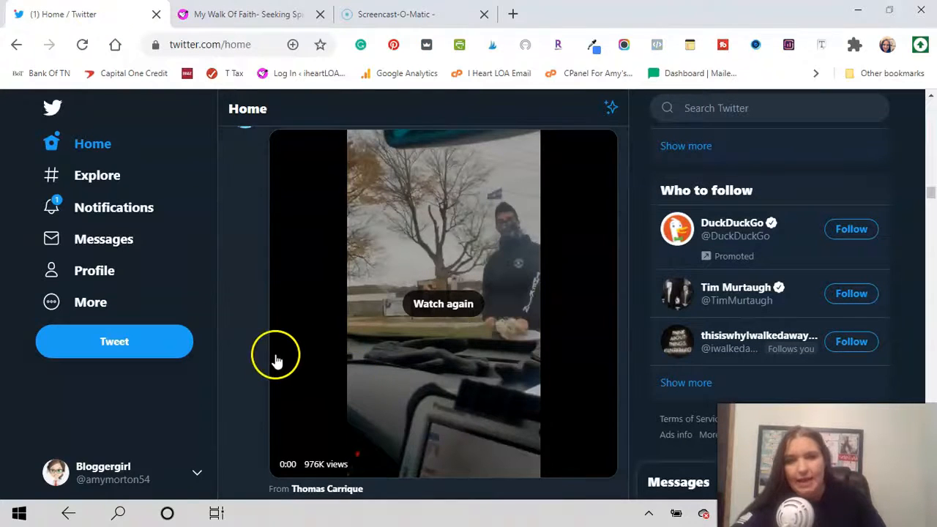
pyautogui.scroll(-3)
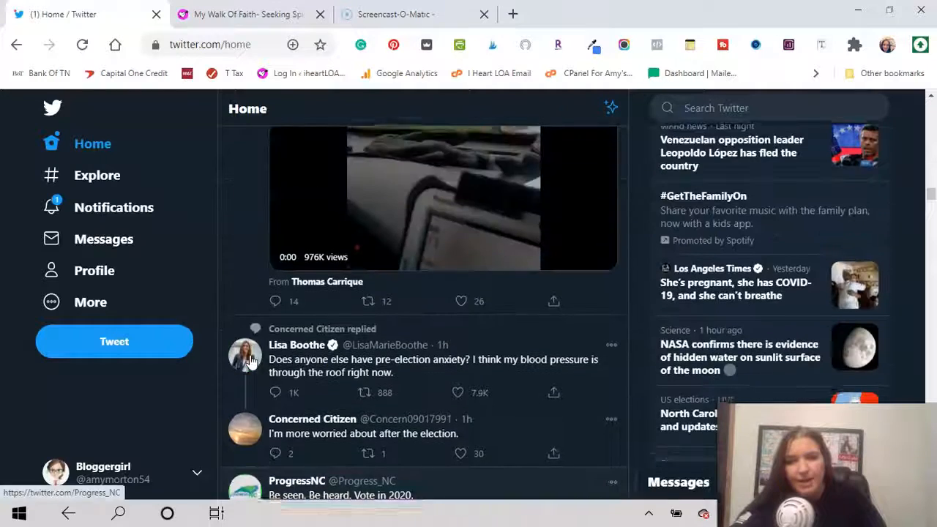
pyautogui.scroll(-3)
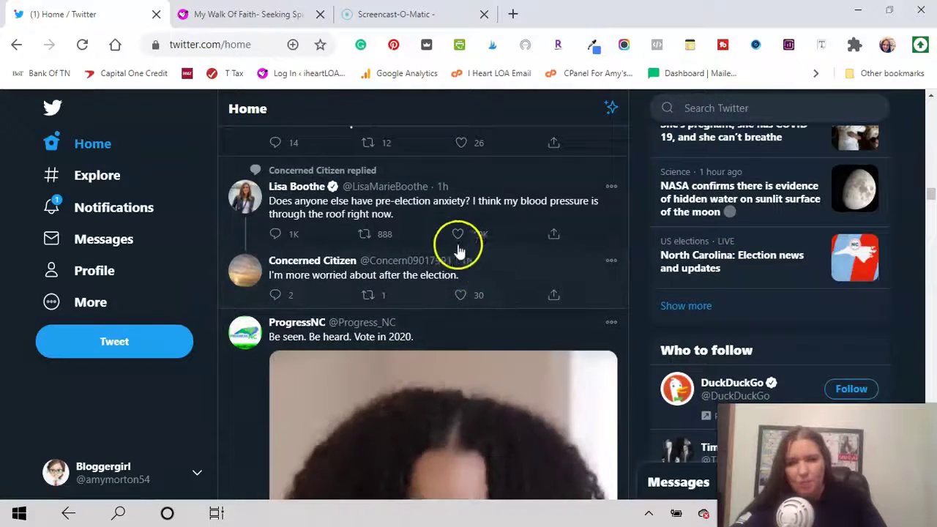
pyautogui.click(458, 234)
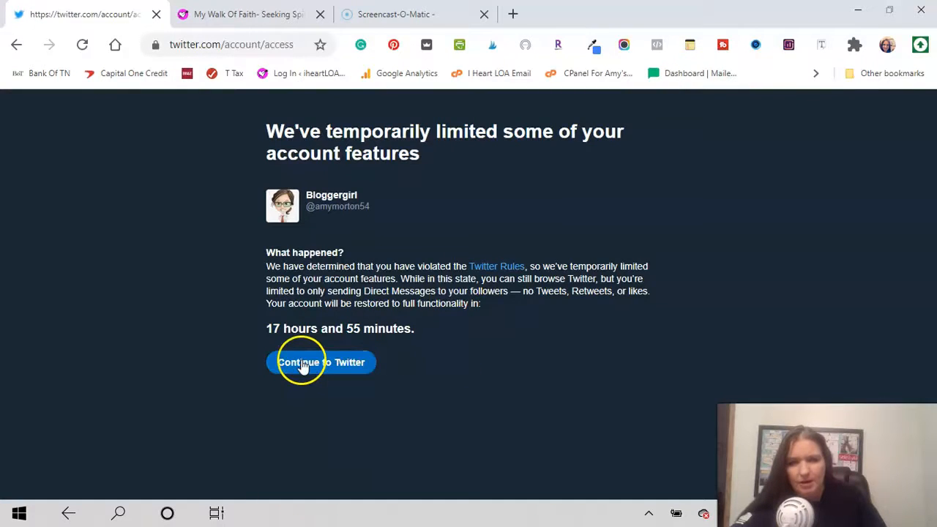
pyautogui.click(321, 362)
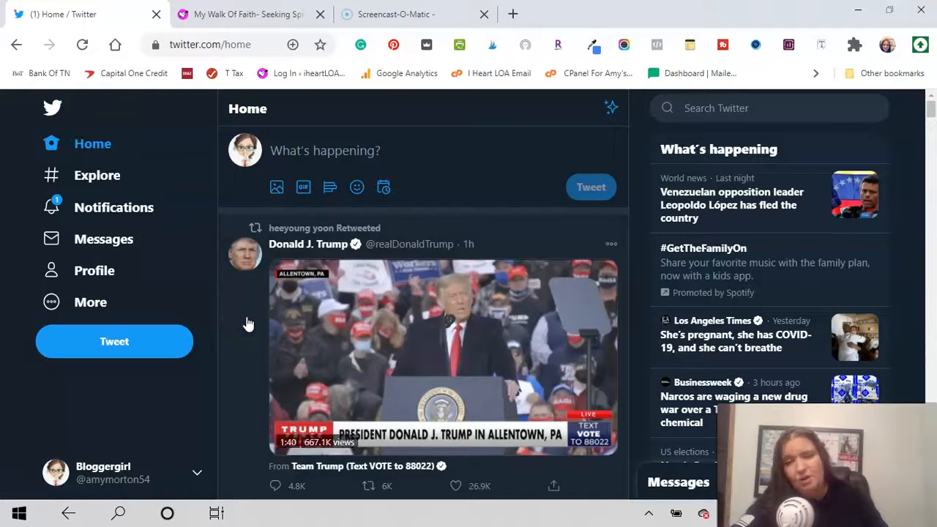
# Step: Scroll through the Twitter home timeline
pyautogui.scroll(-3)
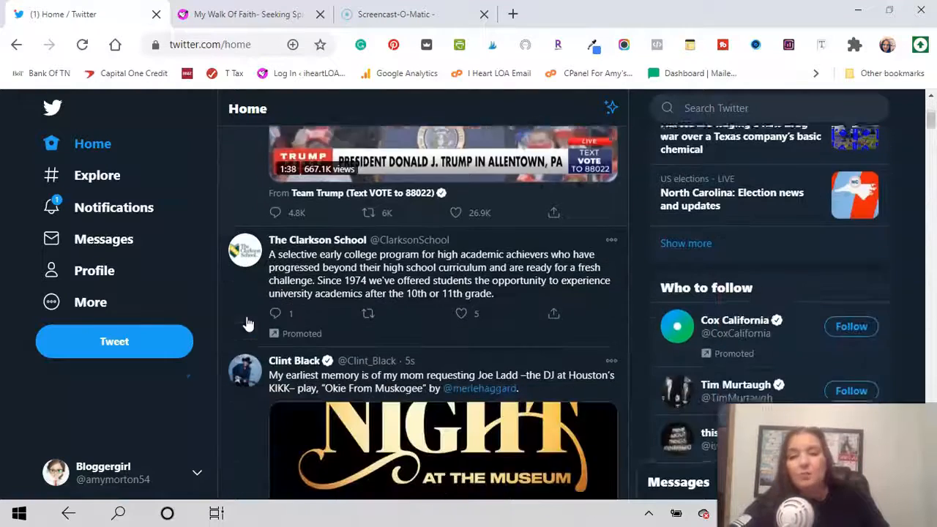
pyautogui.scroll(-3)
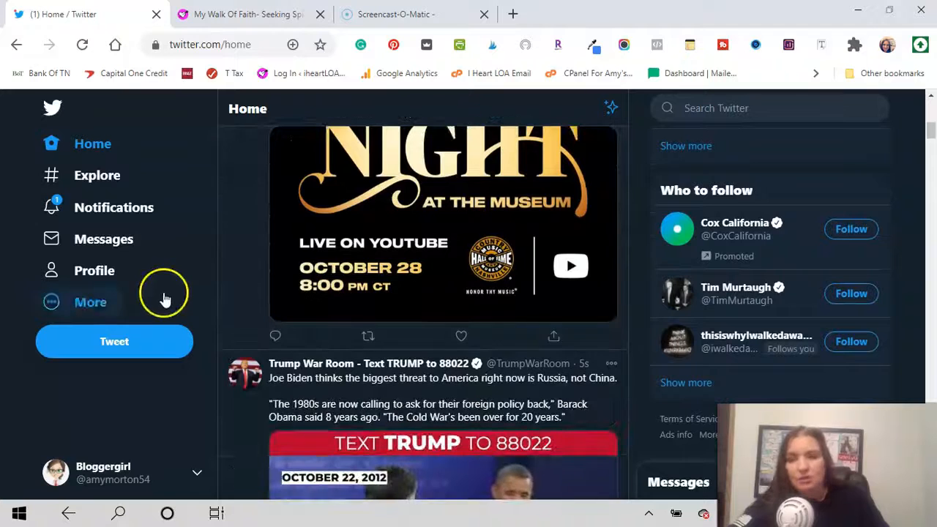
pyautogui.moveTo(512, 13)
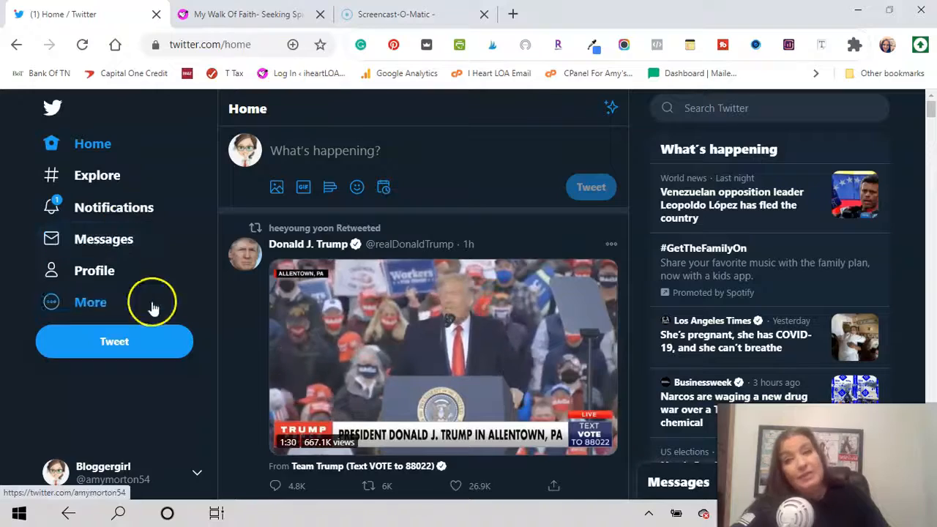
pyautogui.scroll(-3)
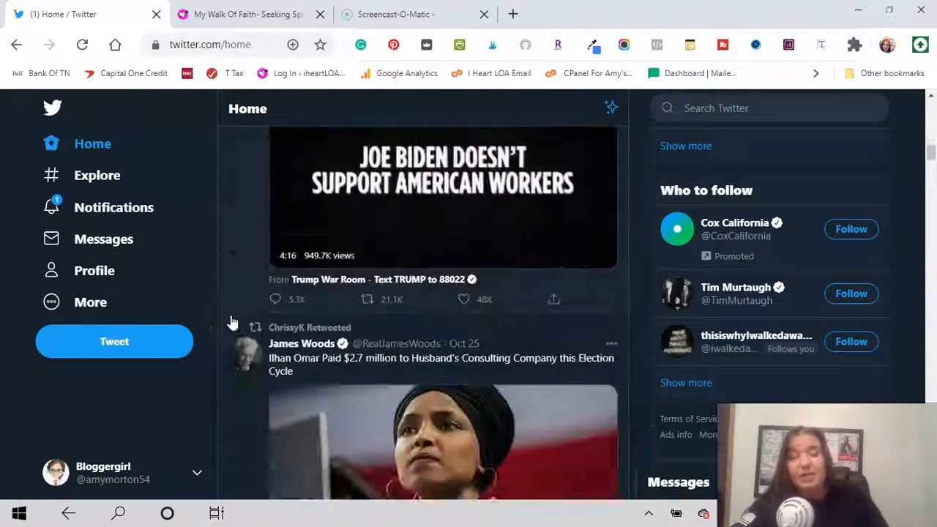
pyautogui.scroll(-3)
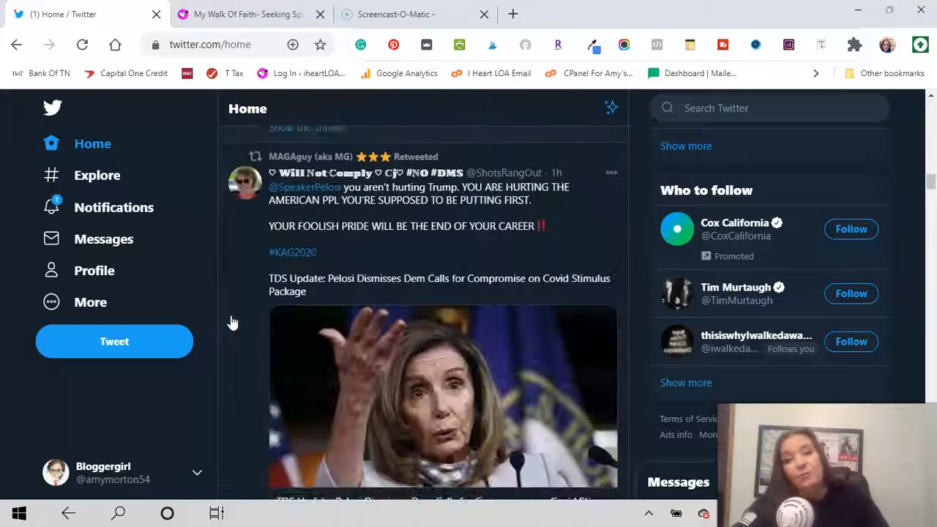
pyautogui.scroll(-3)
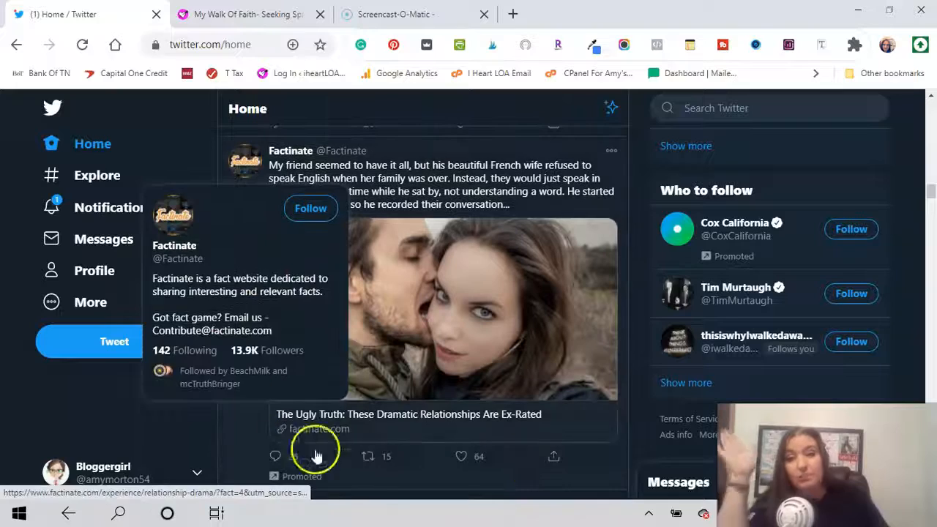
pyautogui.scroll(3)
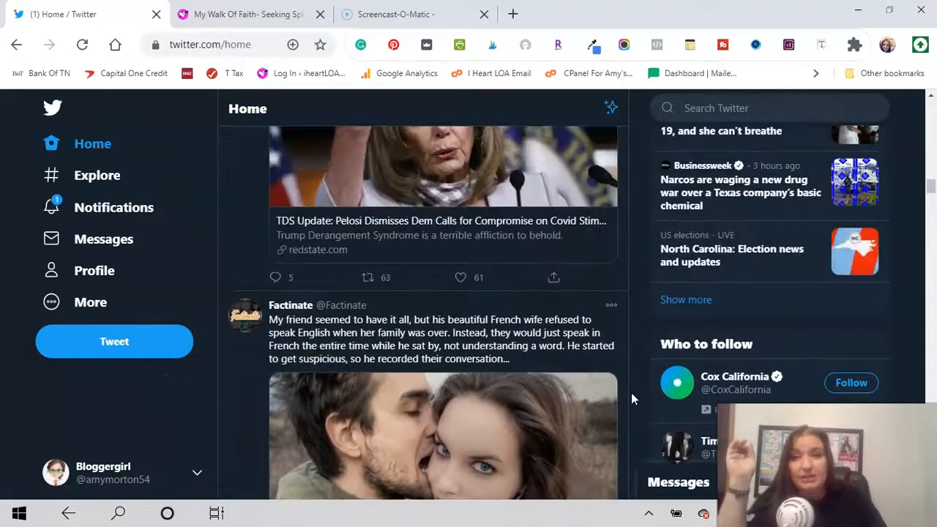
pyautogui.scroll(-3)
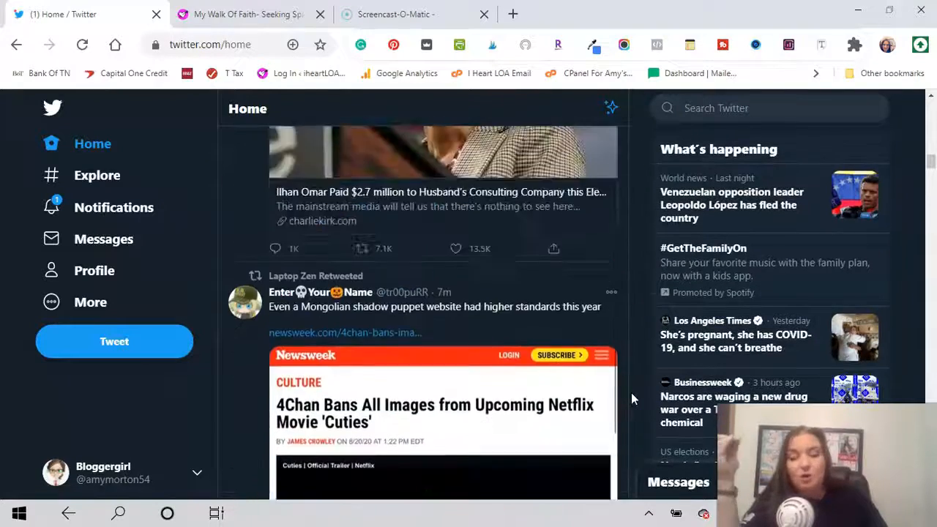
pyautogui.scroll(3)
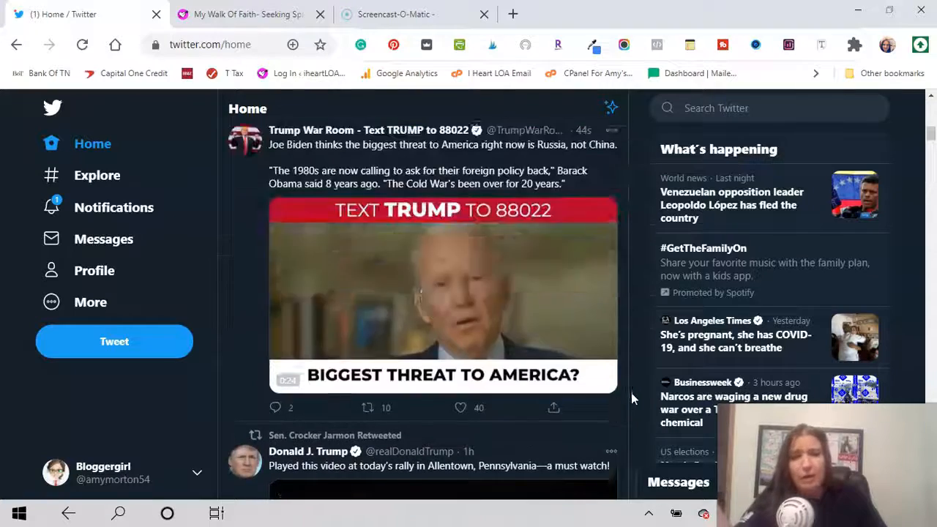
pyautogui.scroll(3)
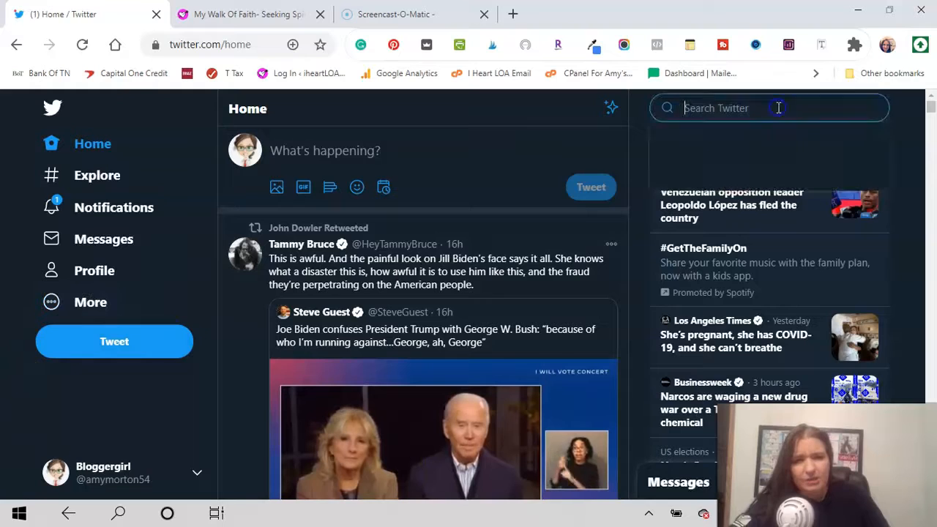
# Step: Search Twitter for 'andy ngo' and open Andy Ngô's profile
pyautogui.write('andy n')
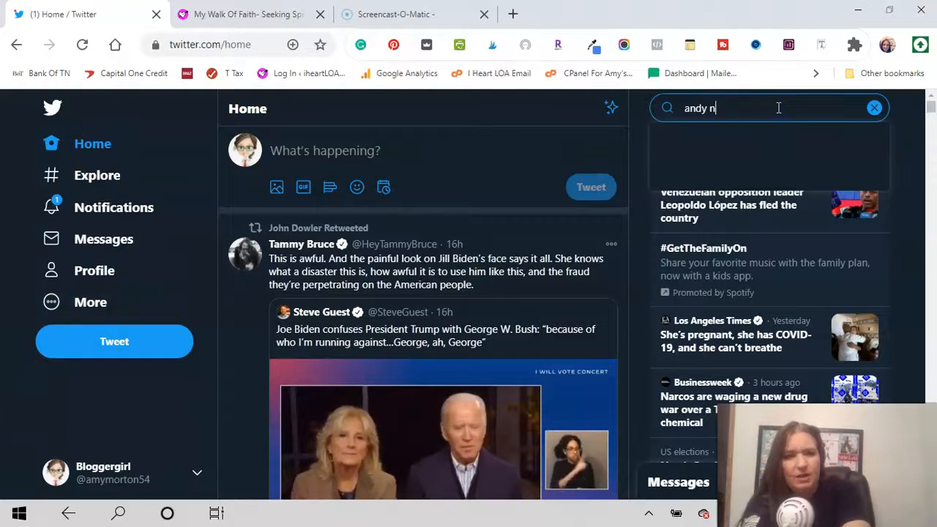
pyautogui.write('go')
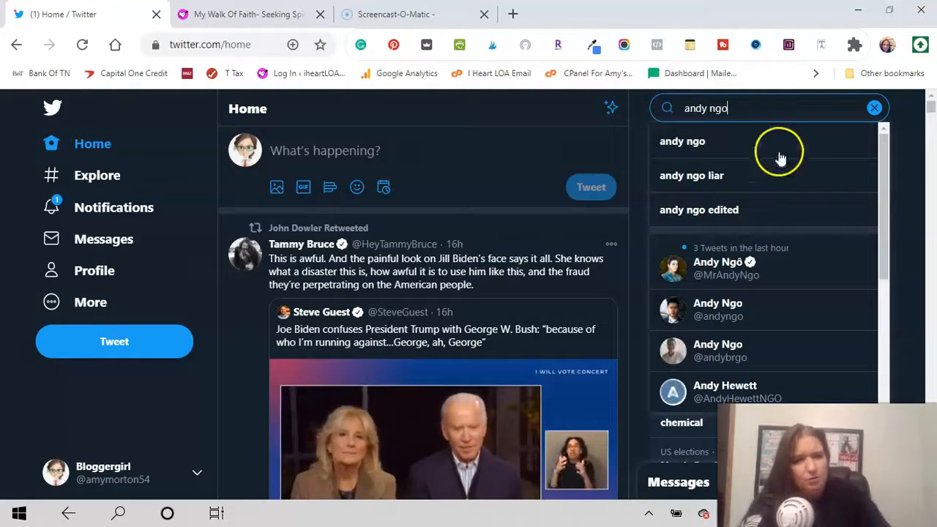
pyautogui.click(726, 267)
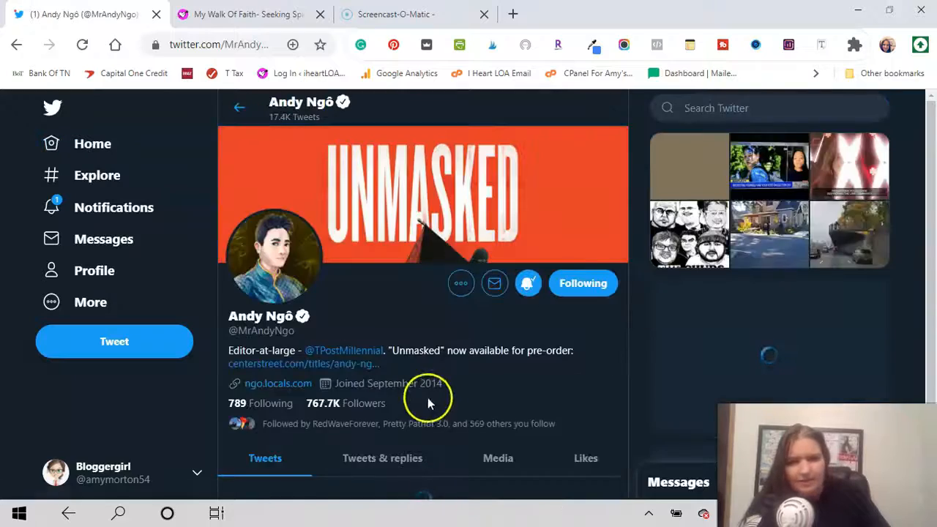
# Step: Scroll Andy Ngô's profile down to the Oct 24 antifa post-election rally flyer
pyautogui.scroll(-3)
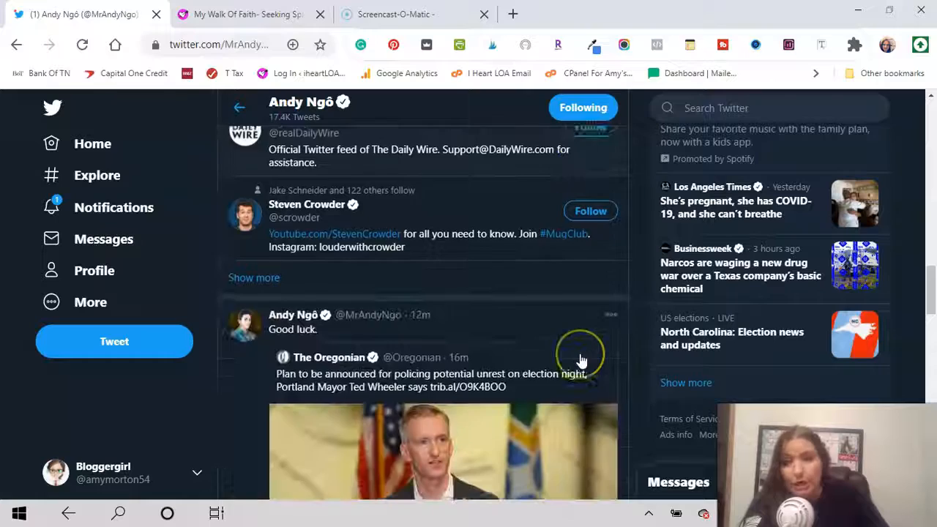
pyautogui.scroll(-3)
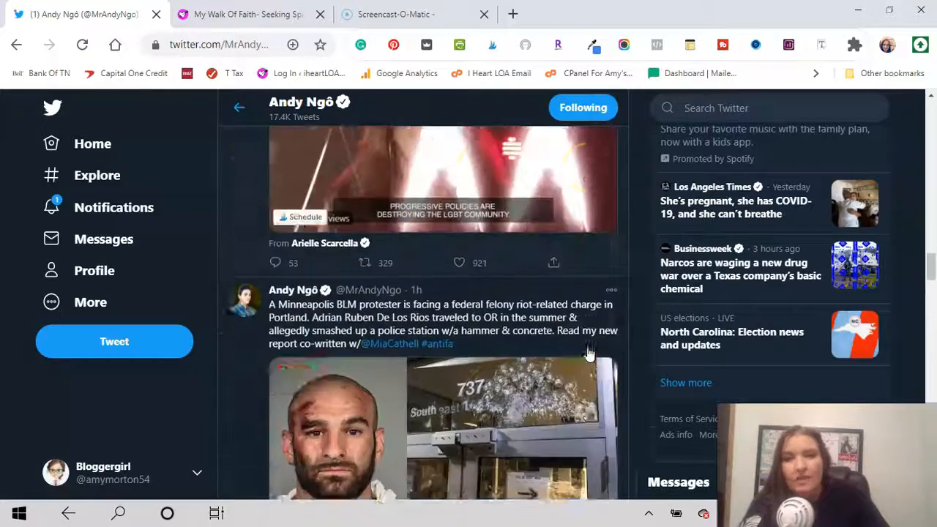
pyautogui.scroll(-3)
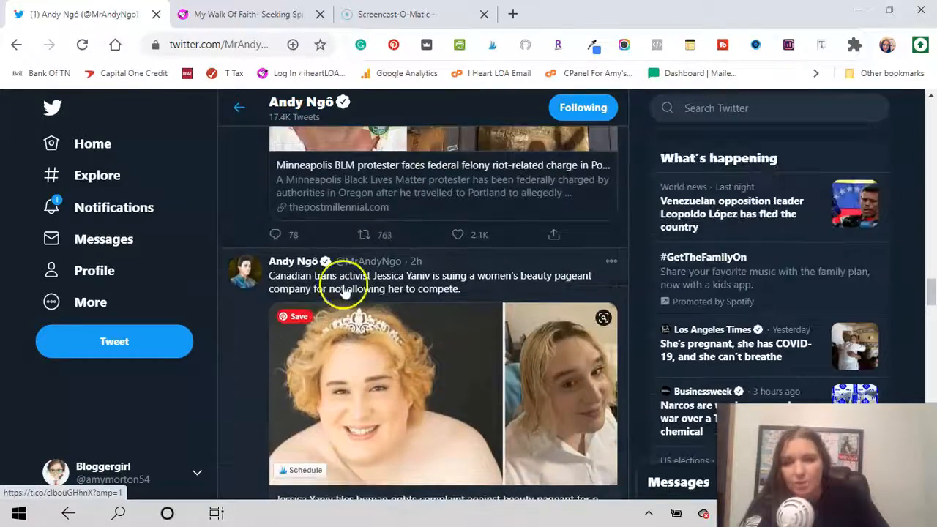
pyautogui.moveTo(439, 340)
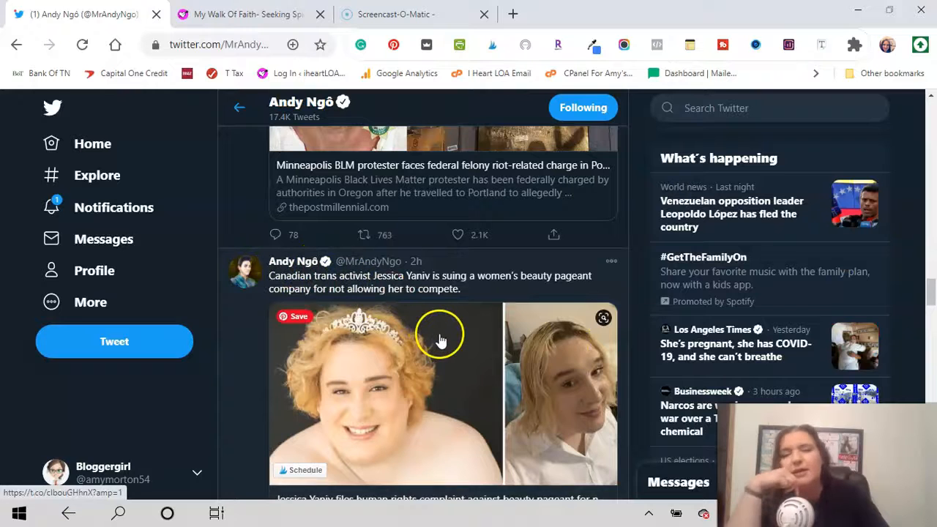
pyautogui.moveTo(451, 344)
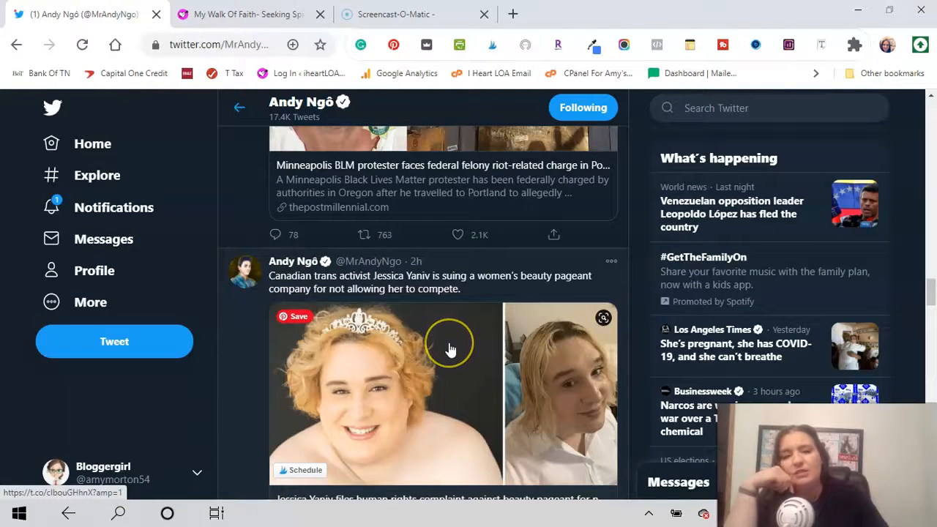
pyautogui.scroll(-3)
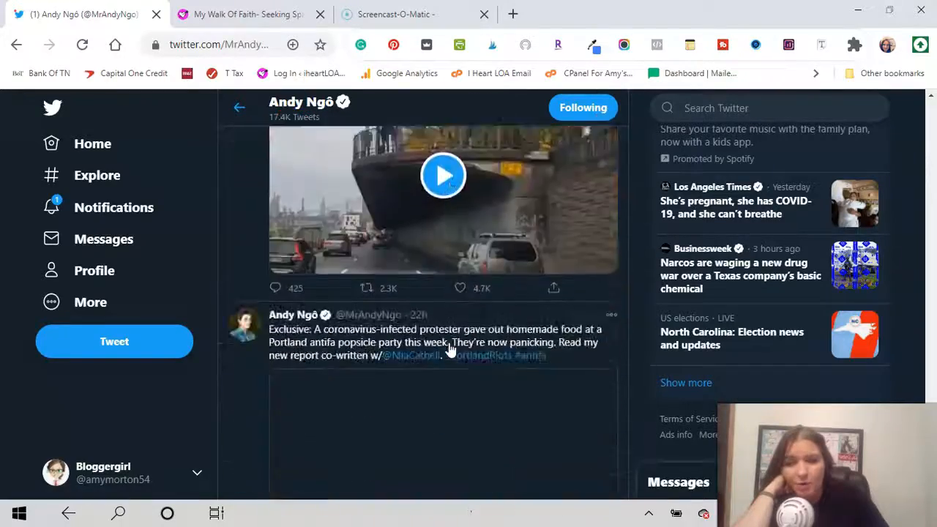
pyautogui.scroll(-3)
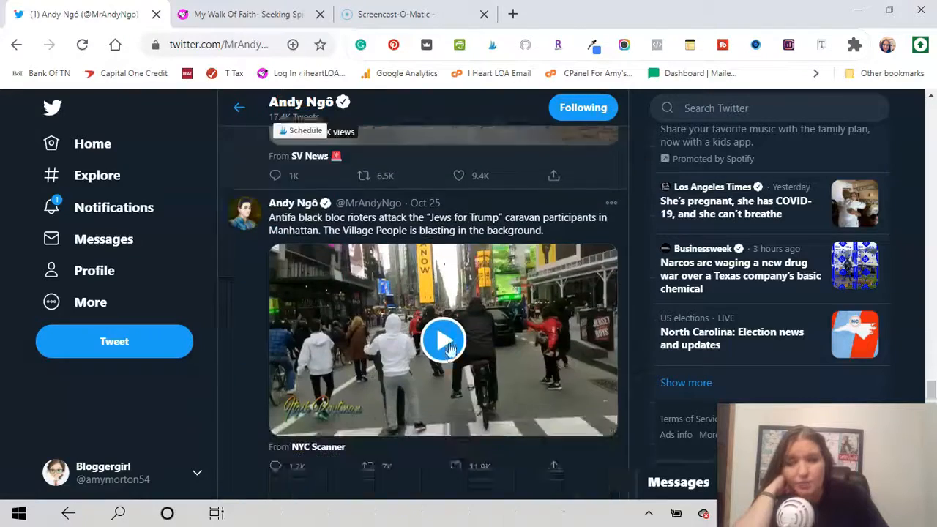
pyautogui.scroll(-3)
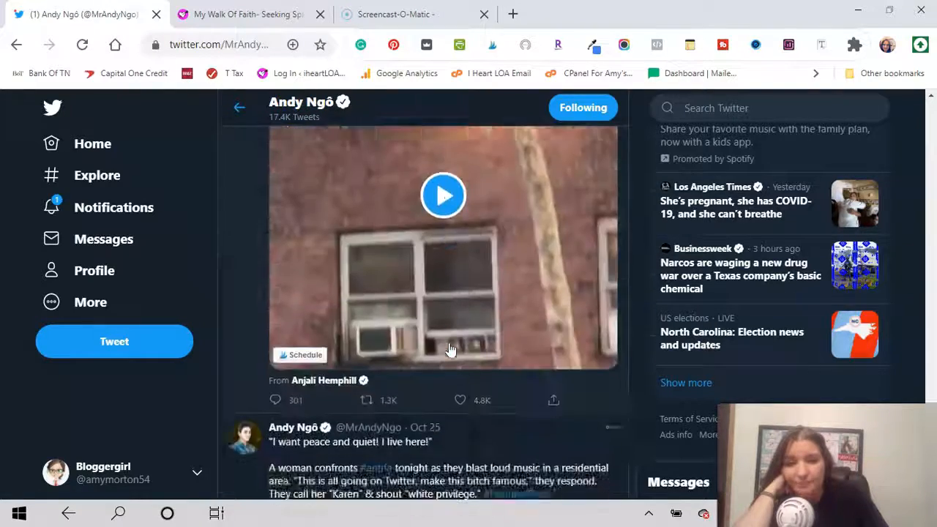
pyautogui.scroll(-3)
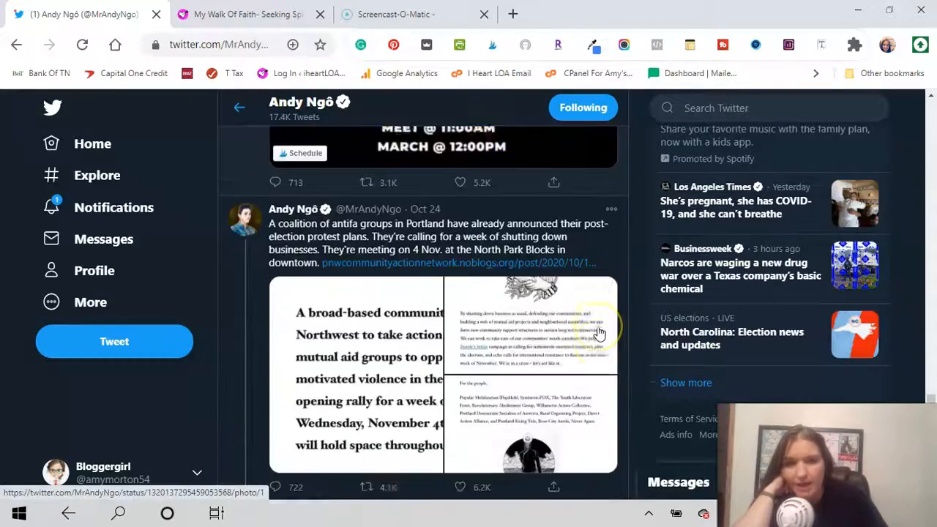
pyautogui.scroll(-3)
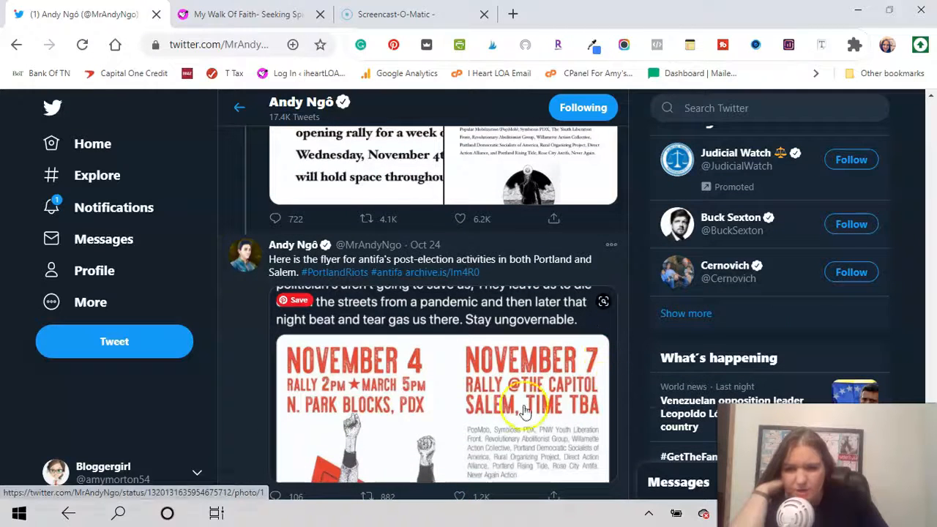
pyautogui.moveTo(440, 275)
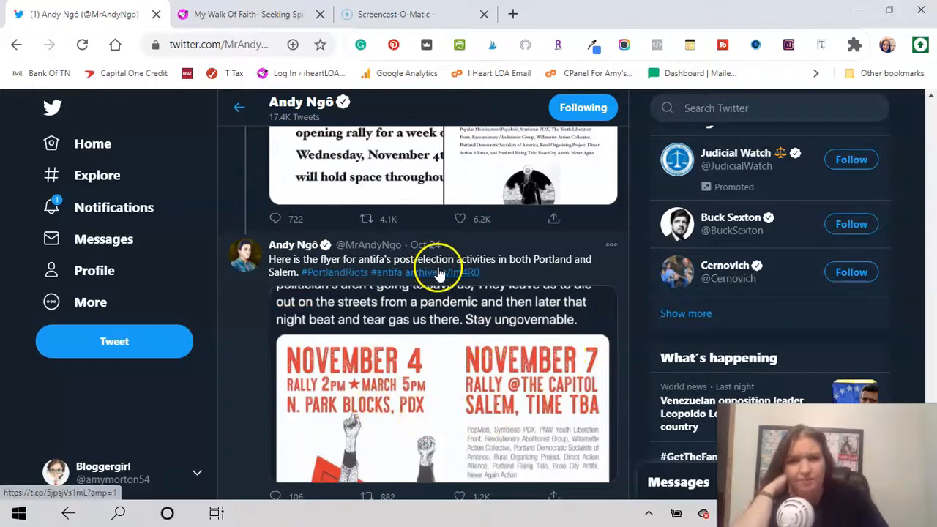
pyautogui.moveTo(526, 271)
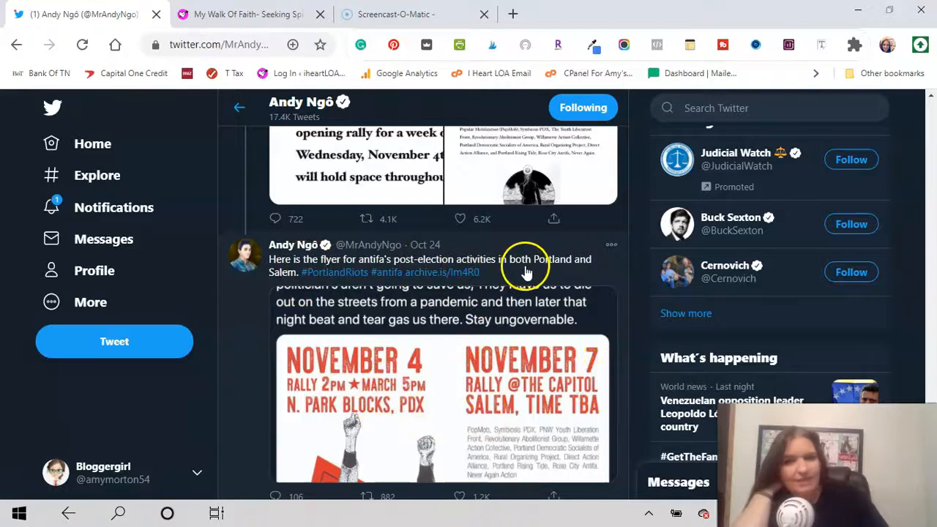
pyautogui.moveTo(393, 401)
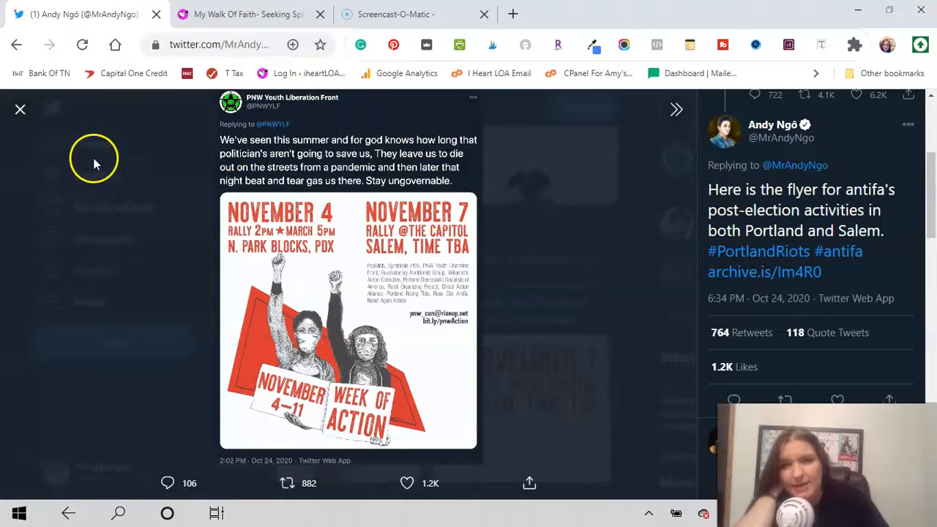
pyautogui.moveTo(348, 248)
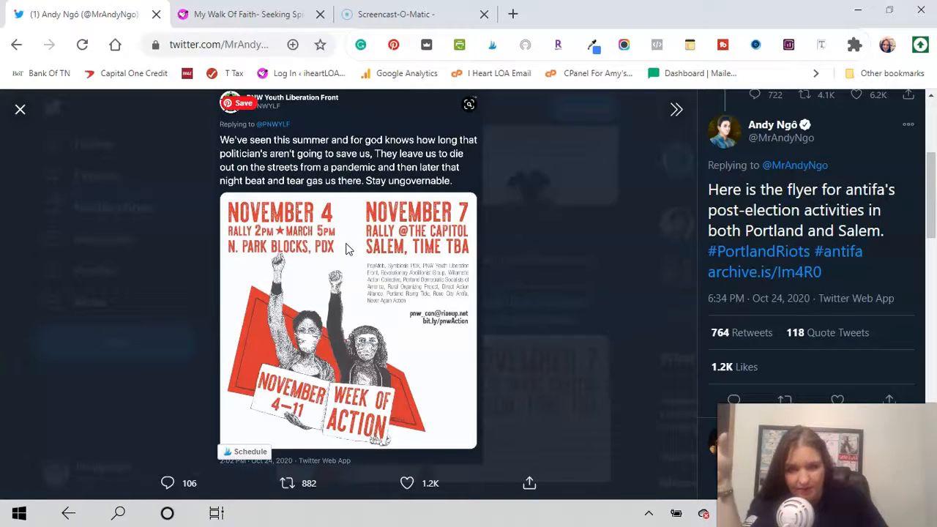
pyautogui.moveTo(353, 261)
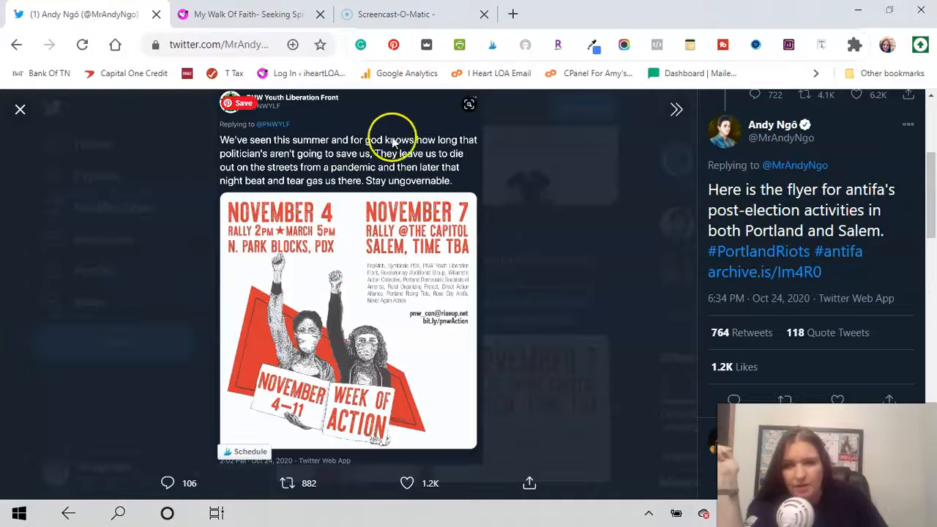
pyautogui.moveTo(342, 185)
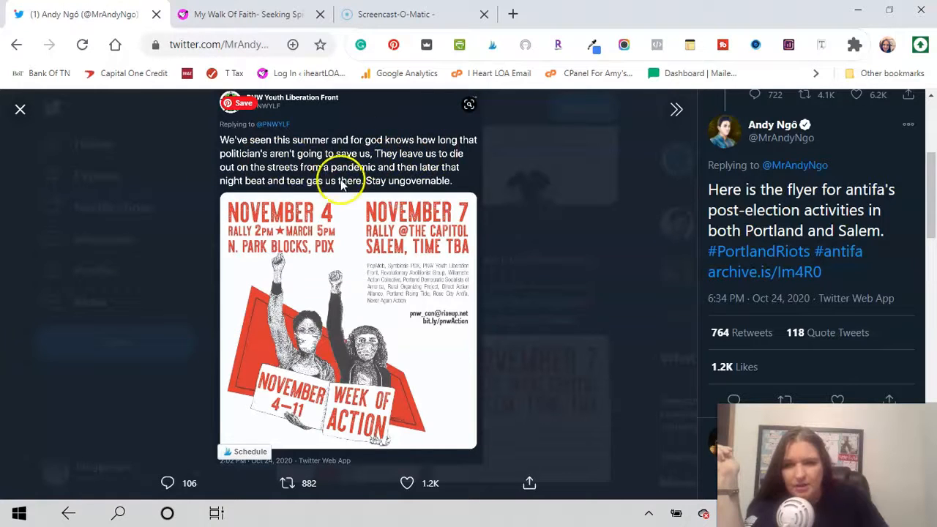
pyautogui.moveTo(302, 243)
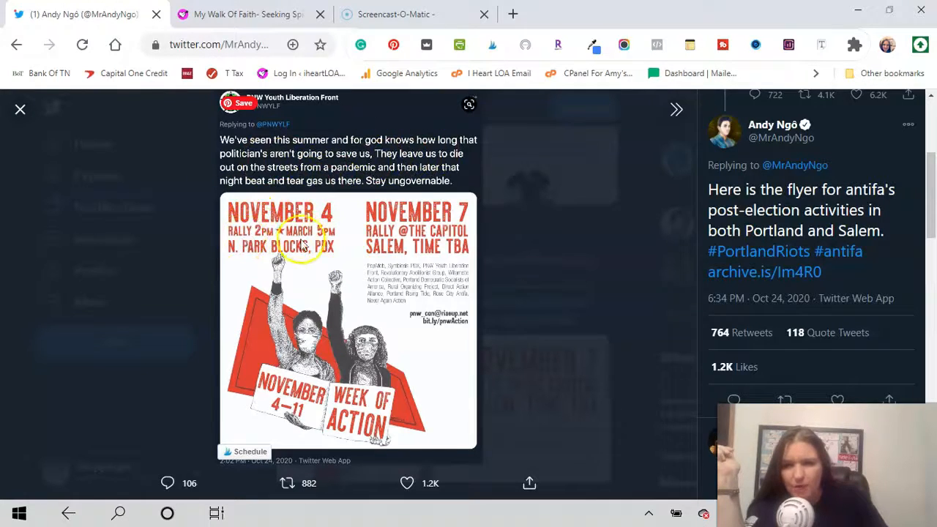
pyautogui.moveTo(223, 219)
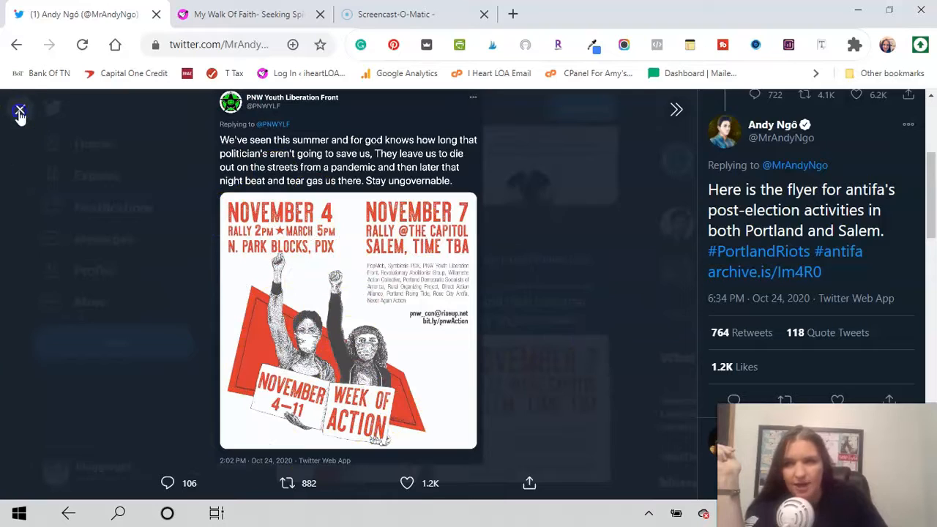
# Step: Close the enlarged flyer and scroll down the profile timeline
pyautogui.click(20, 109)
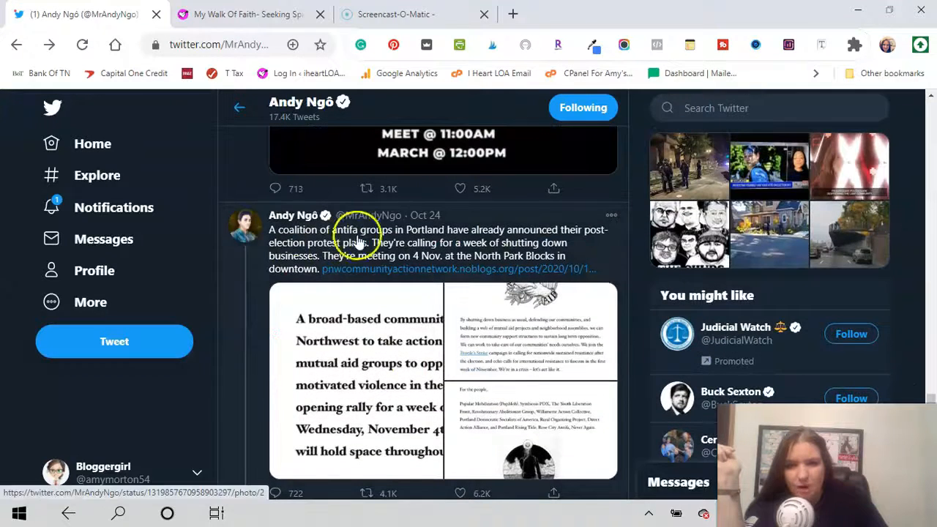
pyautogui.moveTo(594, 236)
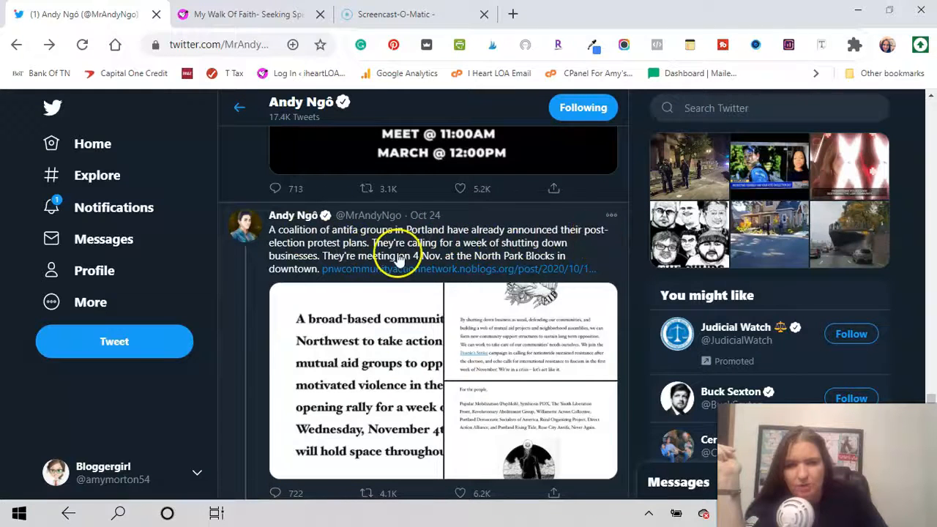
pyautogui.moveTo(575, 256)
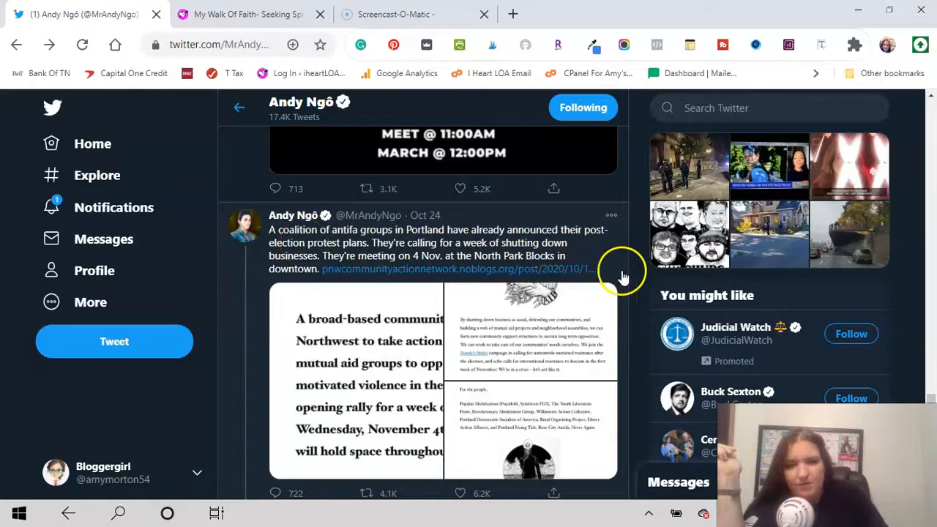
pyautogui.scroll(3)
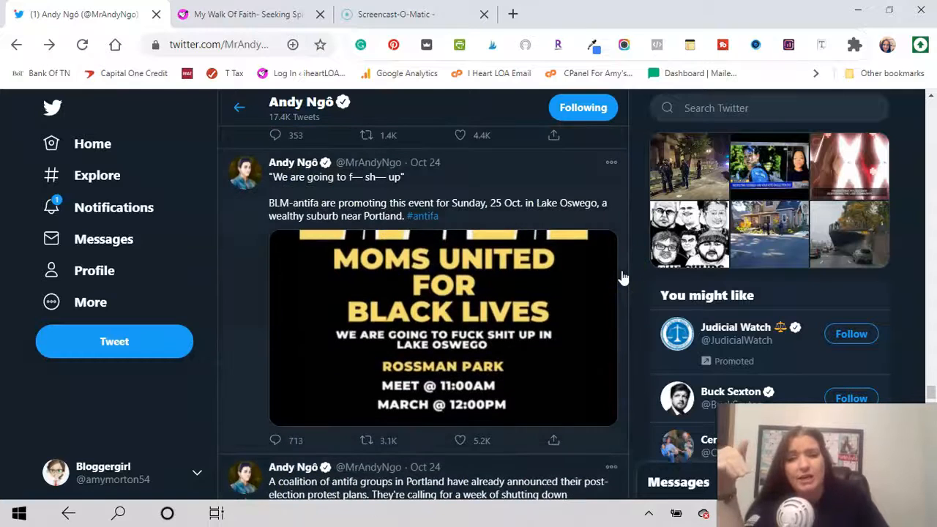
pyautogui.moveTo(644, 328)
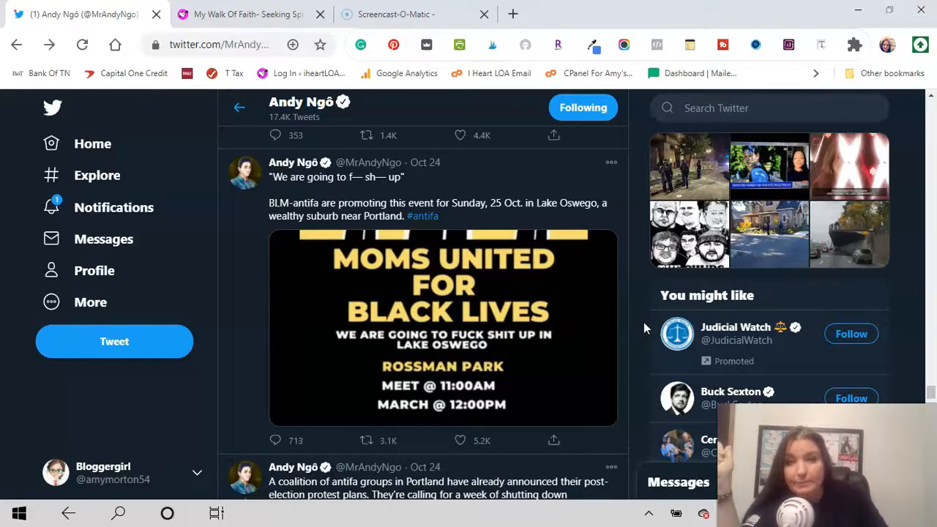
pyautogui.moveTo(256, 176)
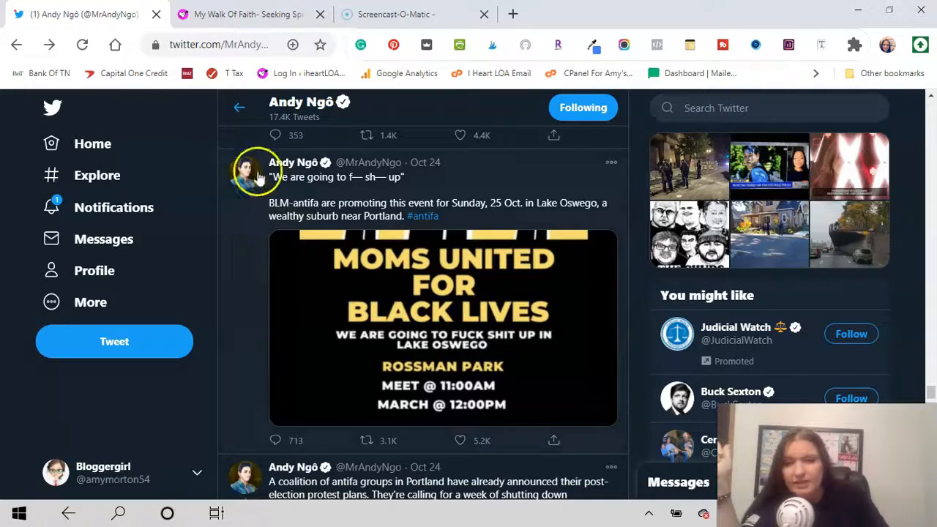
pyautogui.moveTo(402, 194)
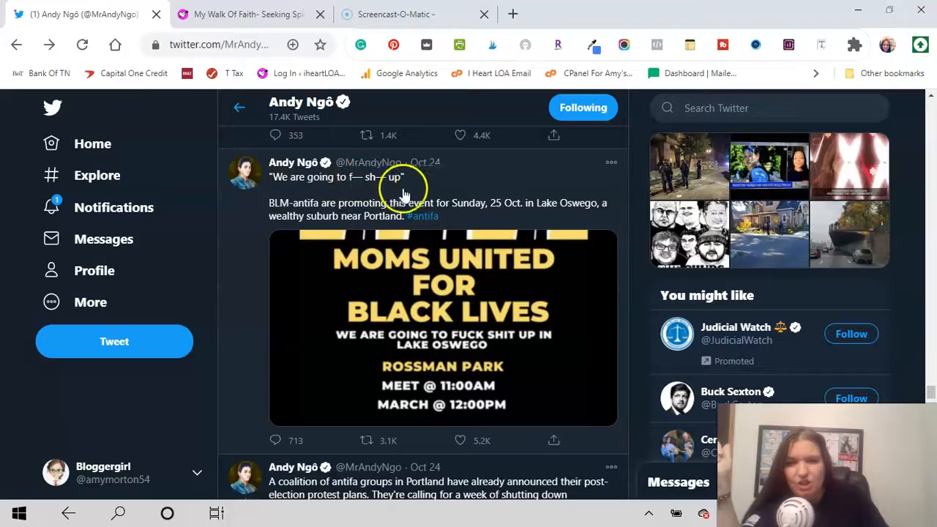
pyautogui.moveTo(359, 216)
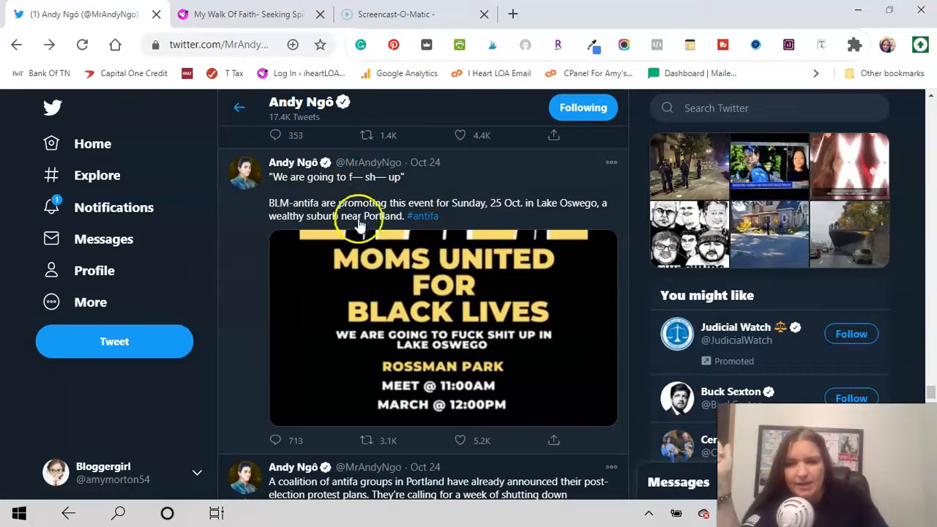
pyautogui.moveTo(522, 216)
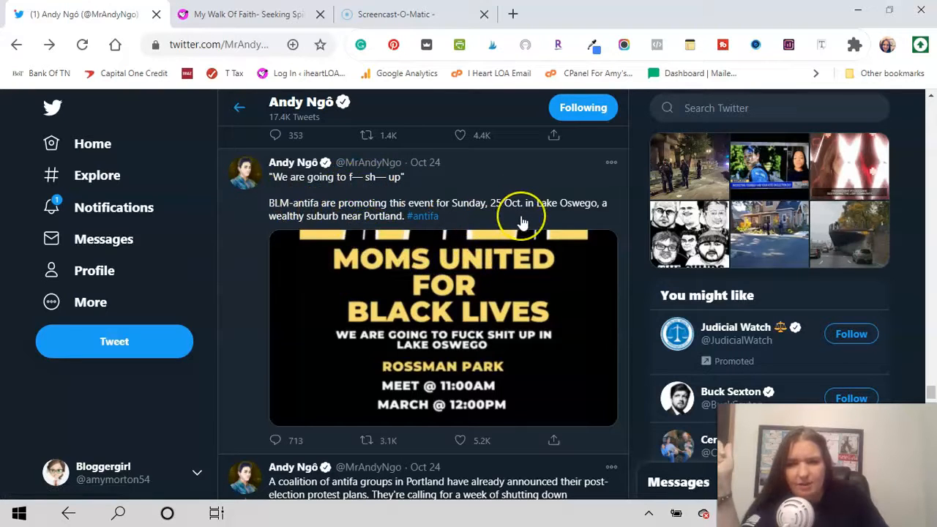
pyautogui.scroll(-3)
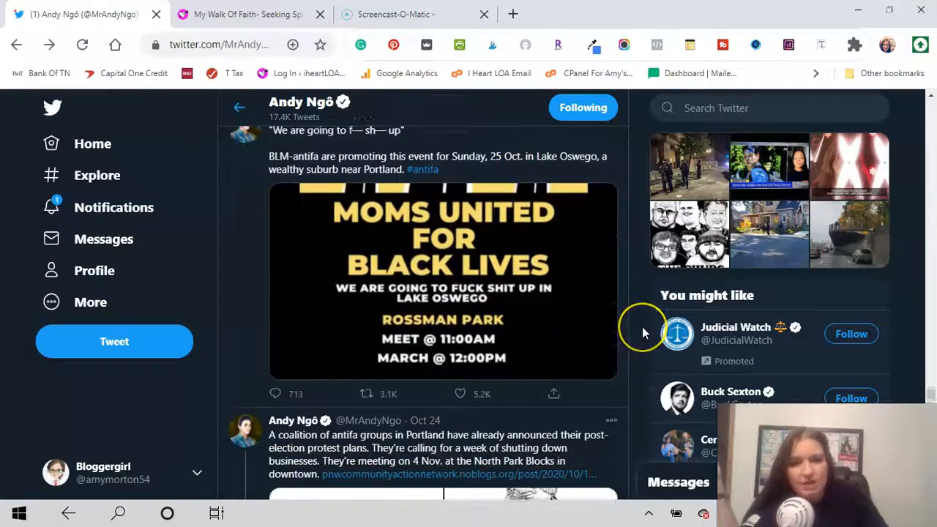
pyautogui.scroll(-3)
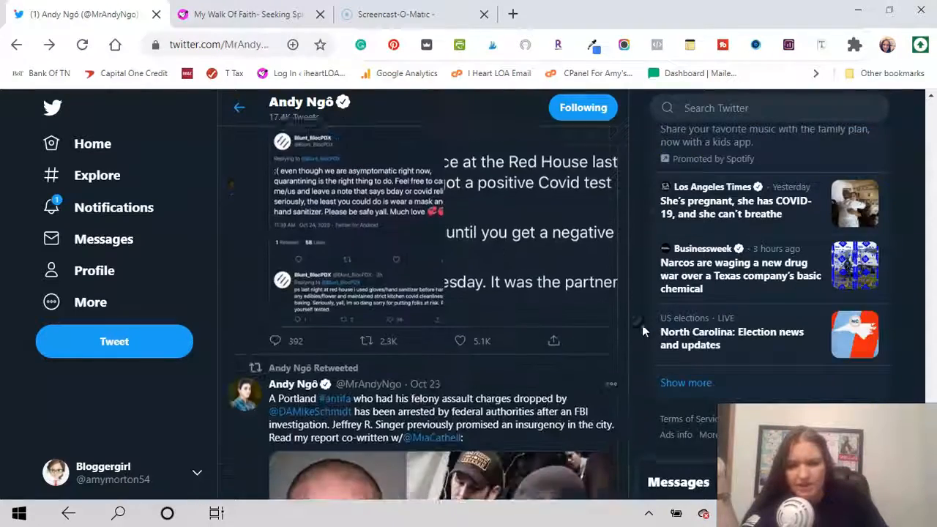
pyautogui.scroll(-3)
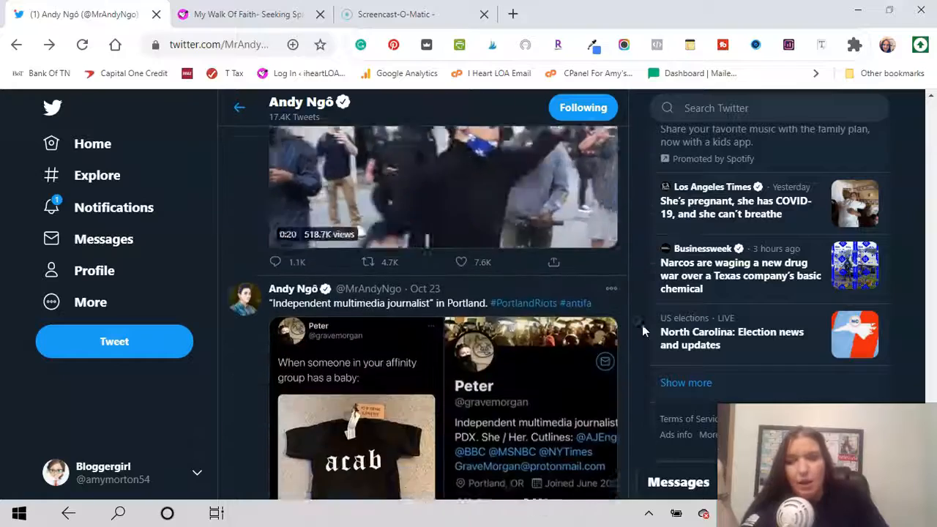
pyautogui.scroll(-3)
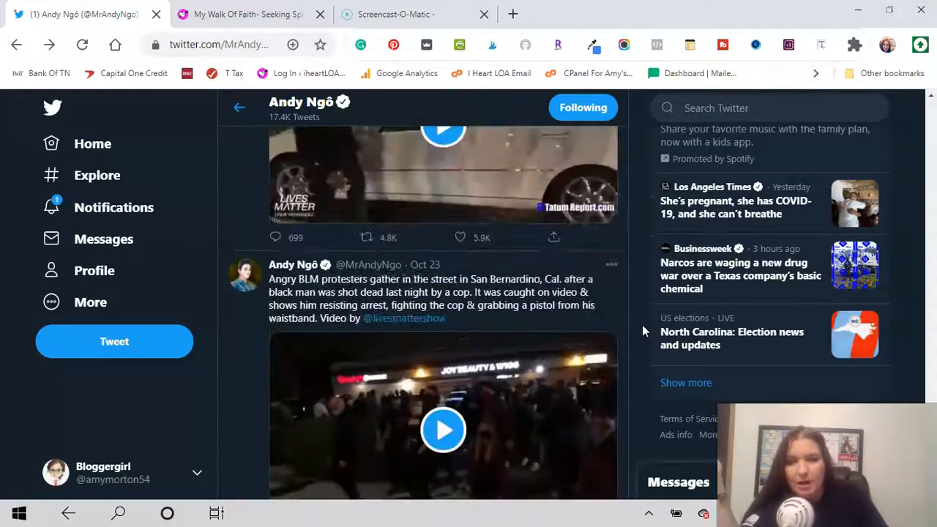
pyautogui.scroll(-3)
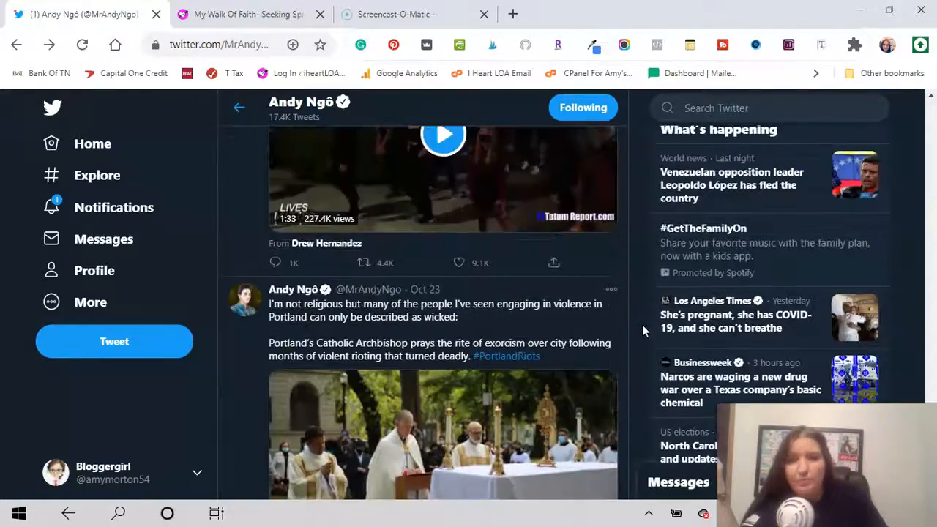
pyautogui.scroll(-3)
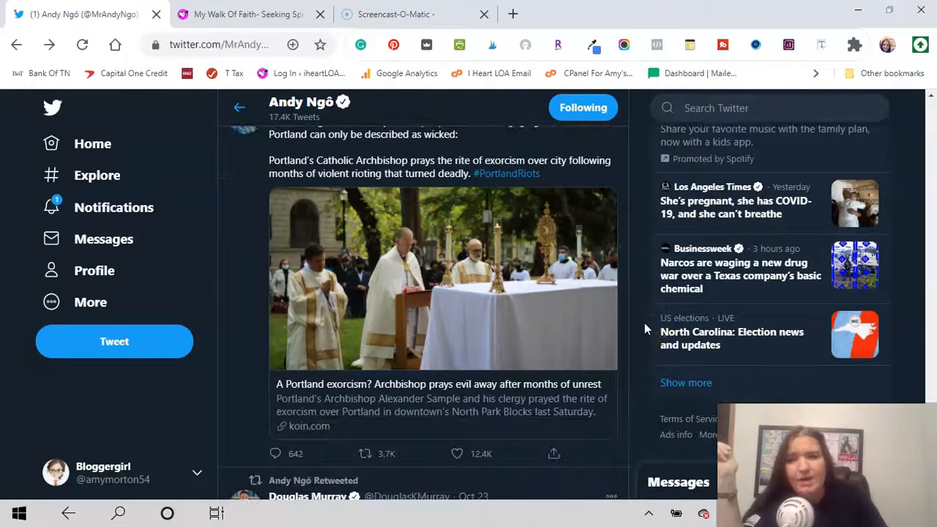
# Step: Scroll further to the Oct 22 tweet about BLM protesters in a Seattle Trader Joe's
pyautogui.scroll(3)
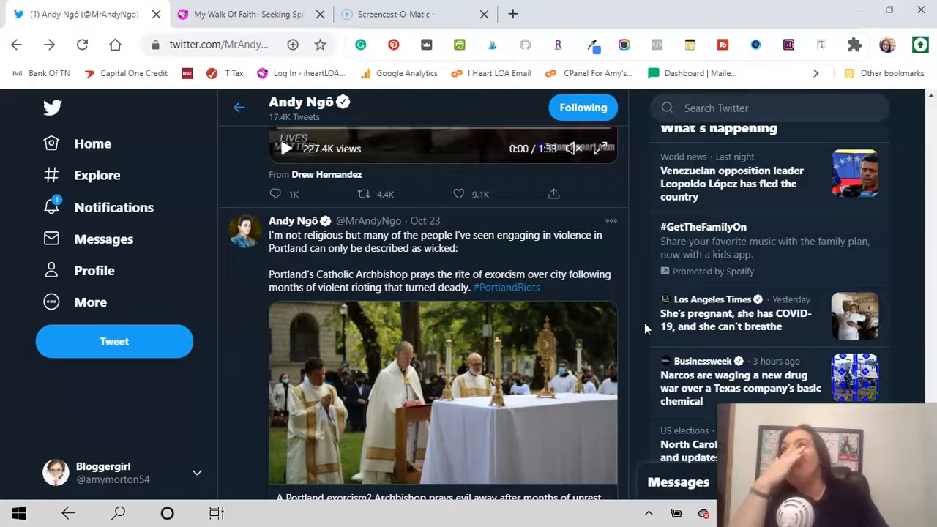
pyautogui.scroll(-3)
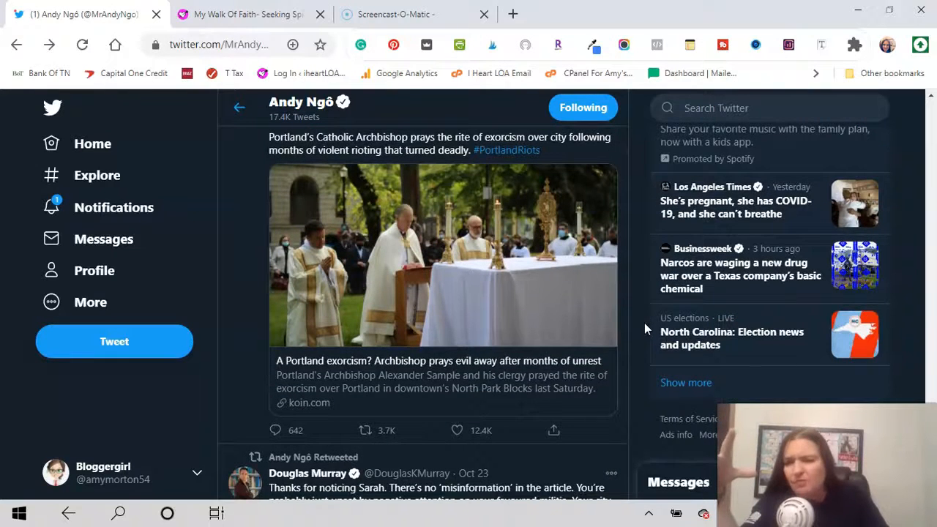
pyautogui.scroll(-3)
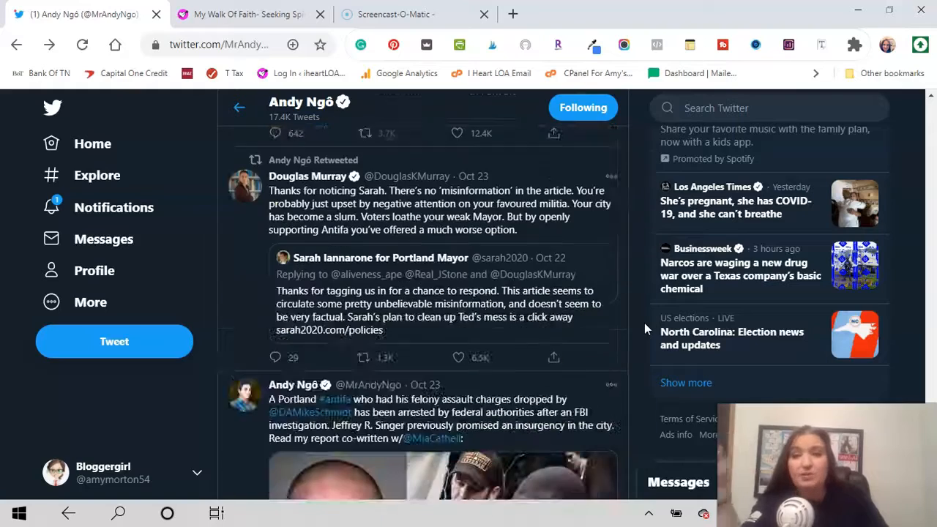
pyautogui.scroll(-3)
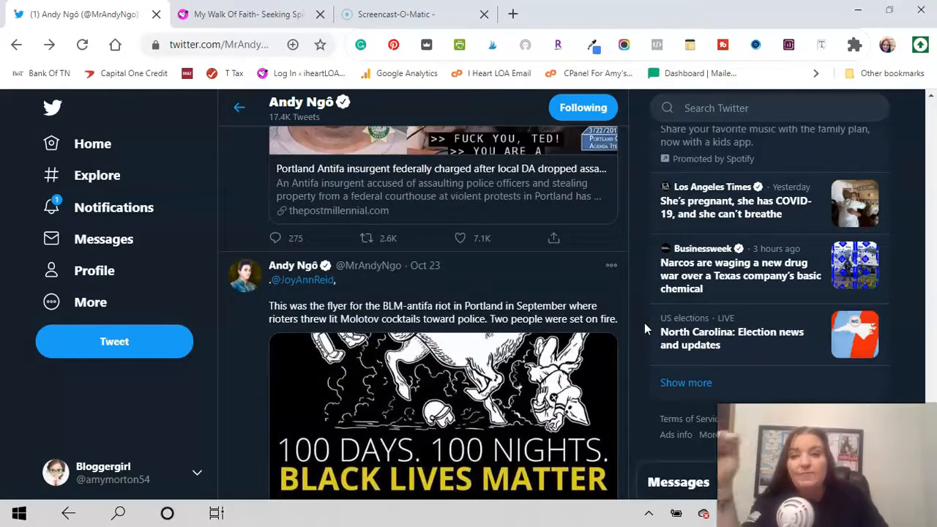
pyautogui.scroll(-3)
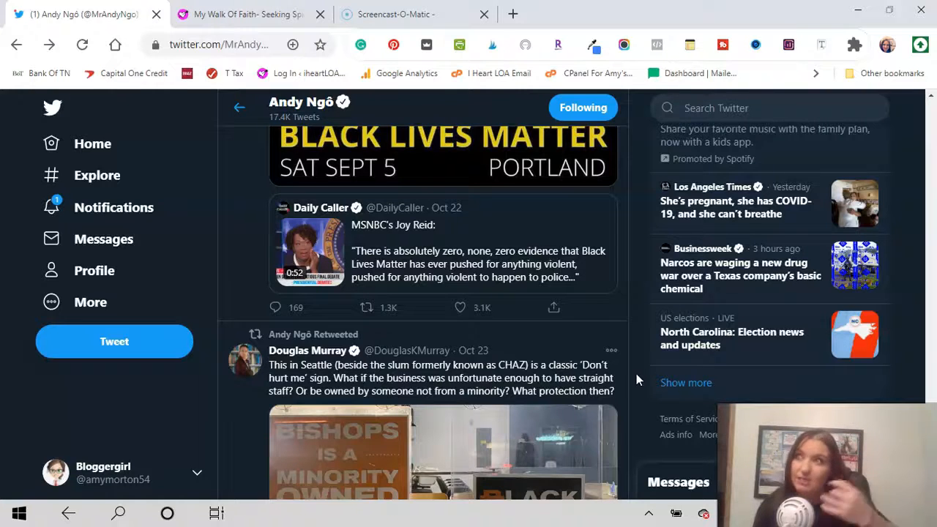
pyautogui.scroll(-3)
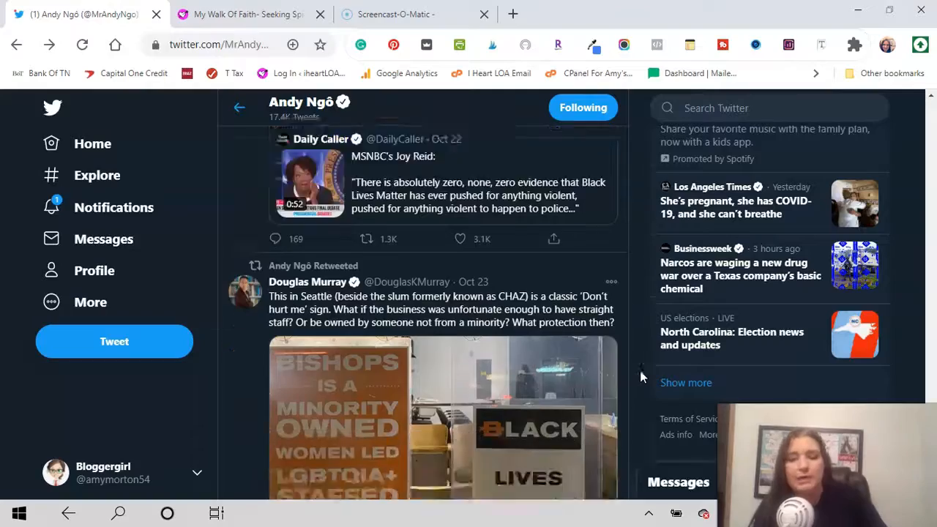
pyautogui.scroll(-3)
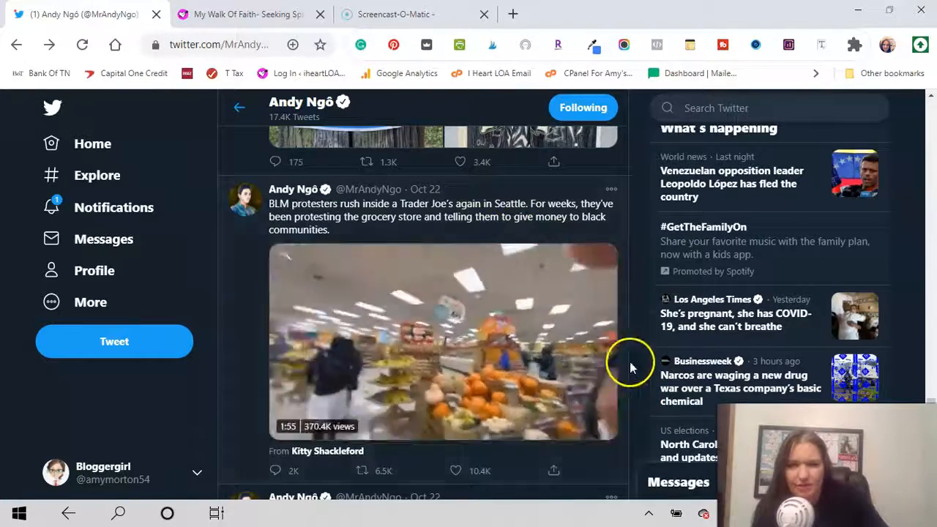
# Step: Play the Trader Joe's video briefly, then scroll to the Portland Telegram chatroom retweet
pyautogui.scroll(-3)
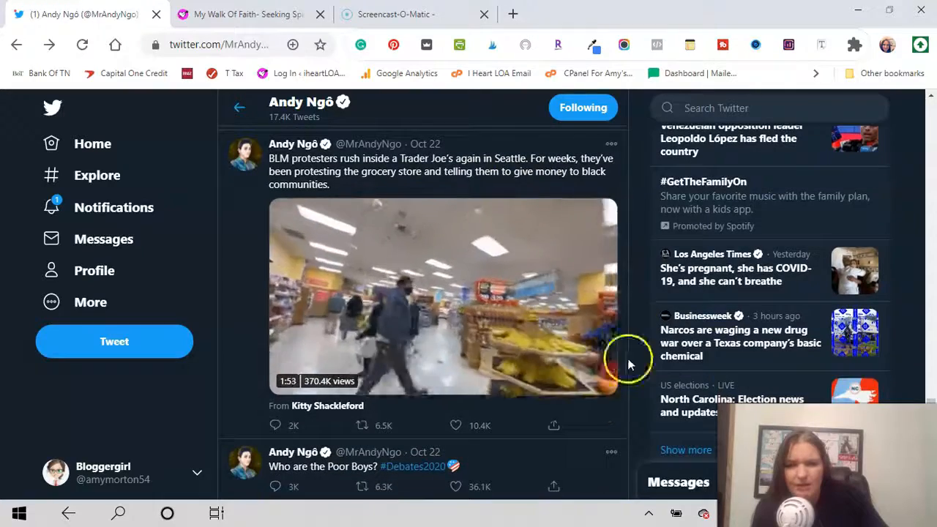
pyautogui.click(443, 297)
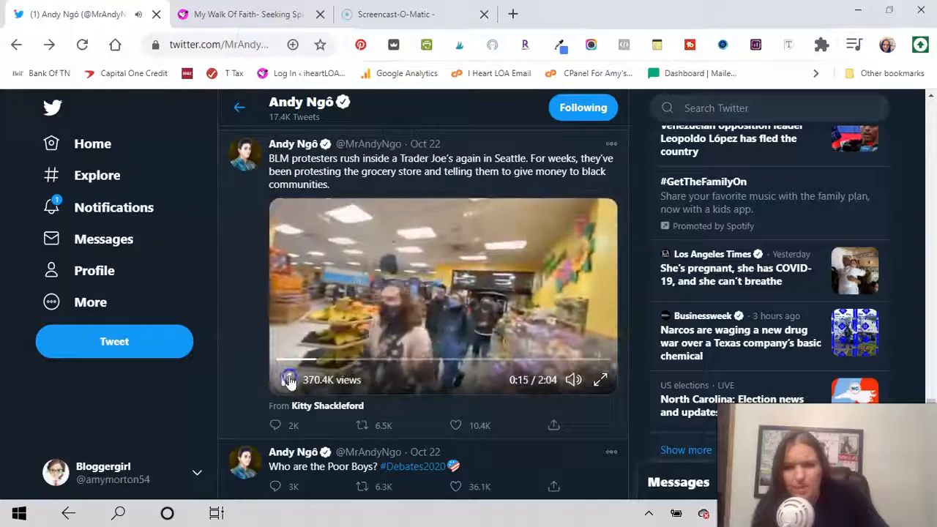
pyautogui.scroll(-3)
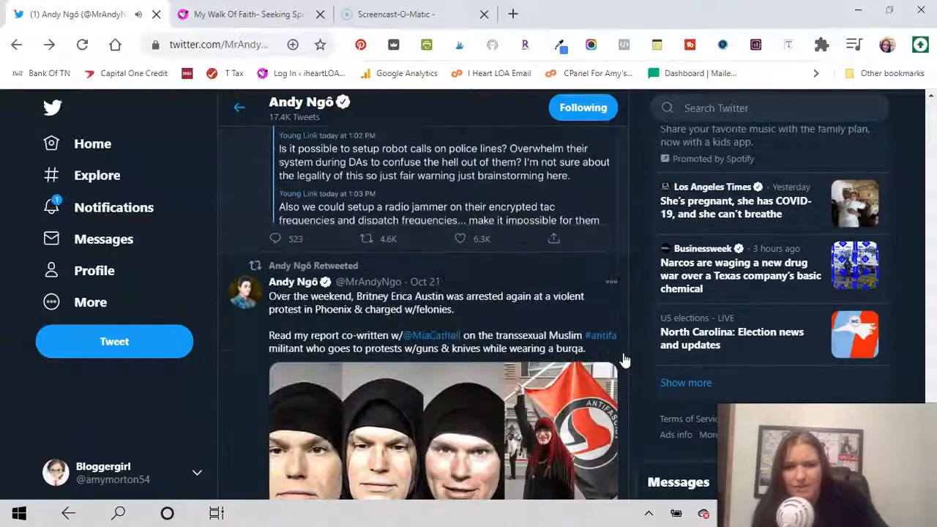
pyautogui.scroll(3)
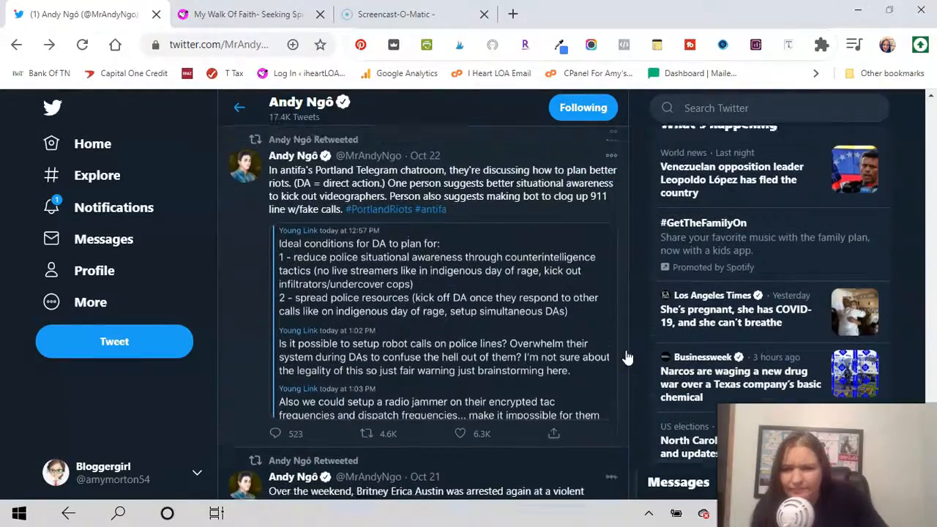
pyautogui.scroll(3)
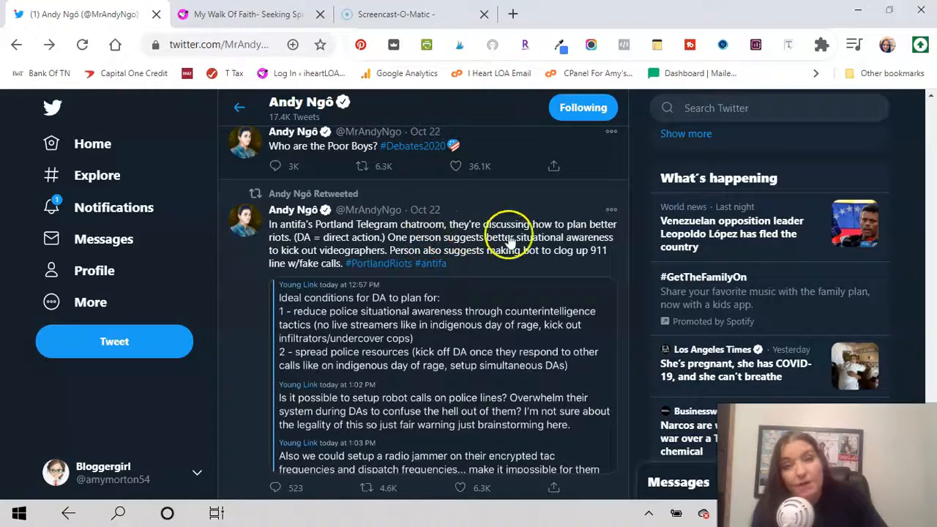
pyautogui.moveTo(301, 238)
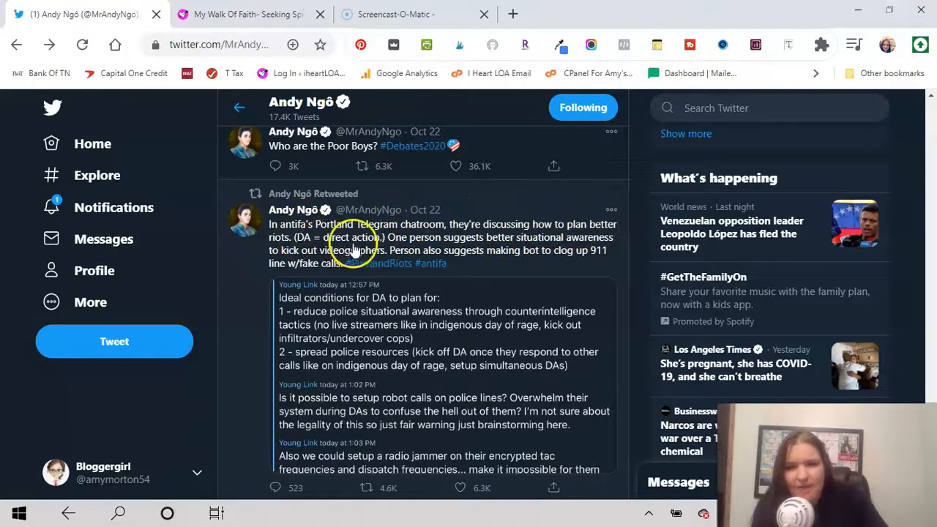
pyautogui.moveTo(545, 251)
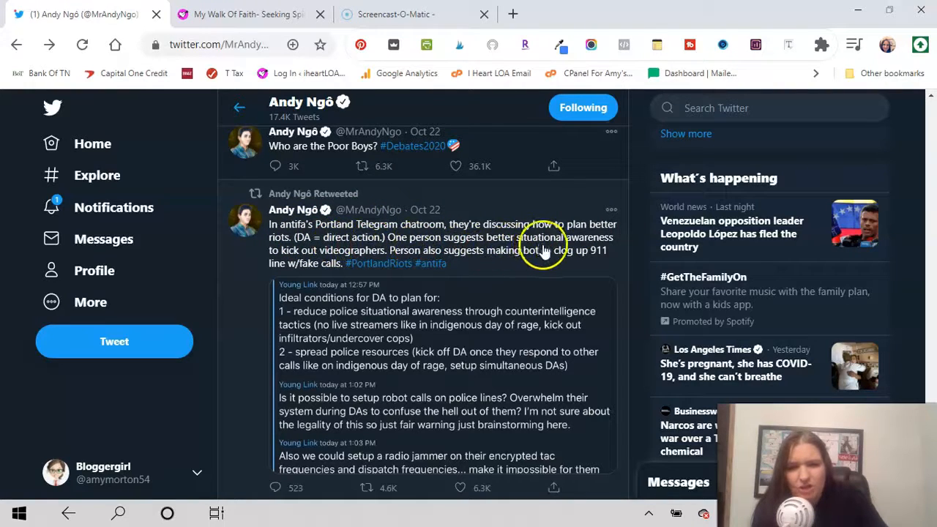
pyautogui.moveTo(341, 230)
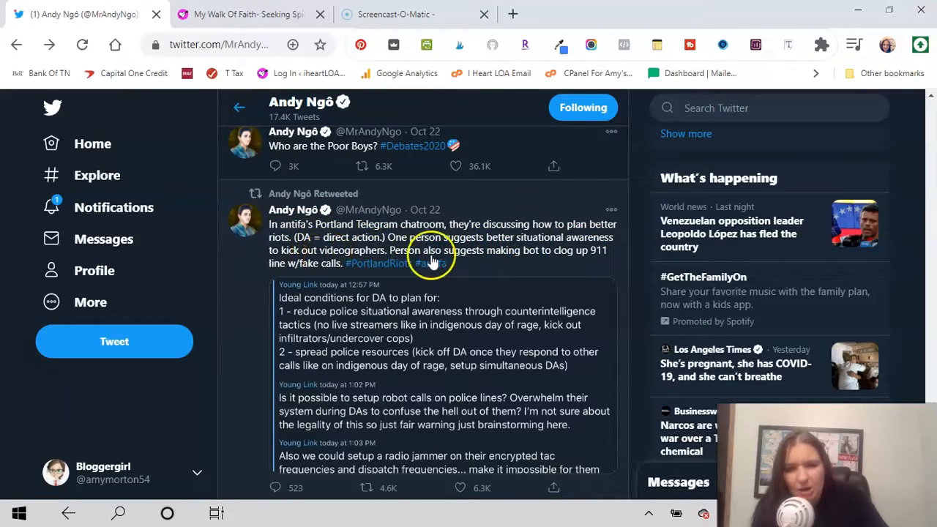
pyautogui.moveTo(544, 266)
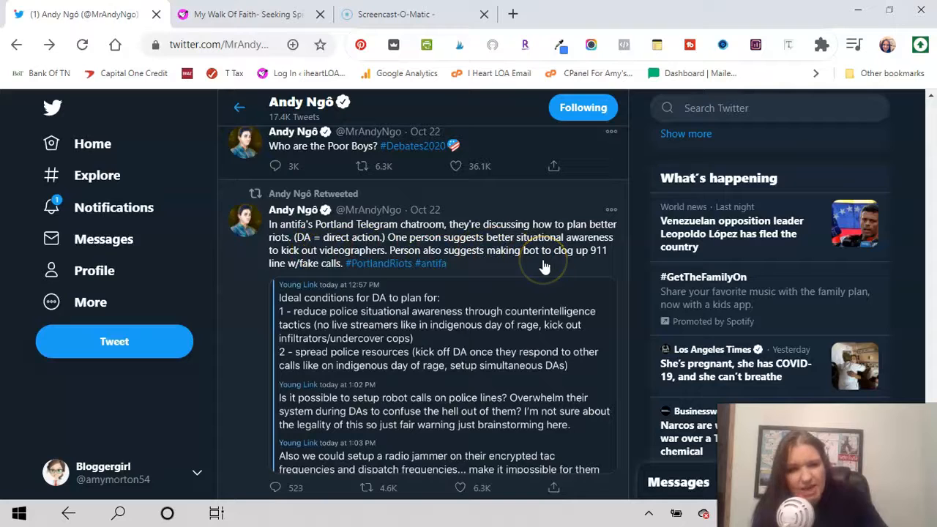
pyautogui.moveTo(600, 267)
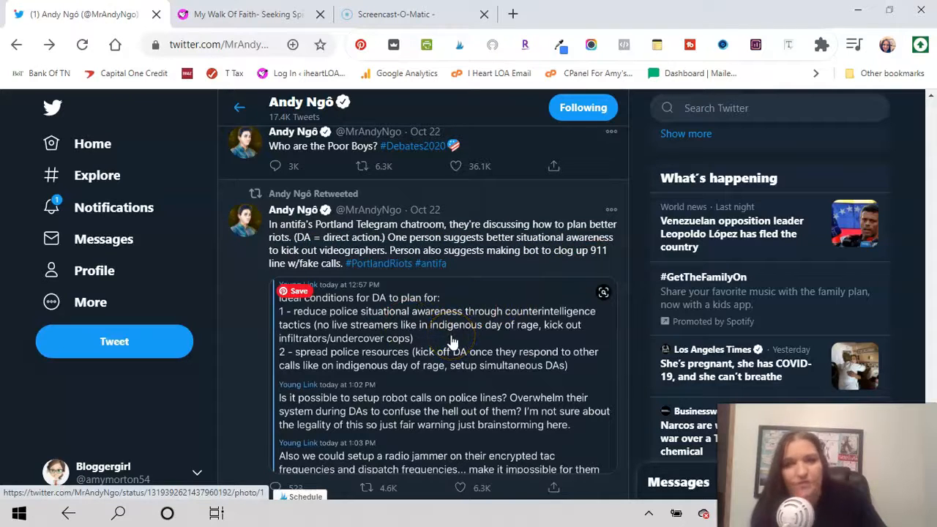
# Step: Scroll down to the riot-planning chatroom screenshot in the Portland tweet
pyautogui.scroll(-3)
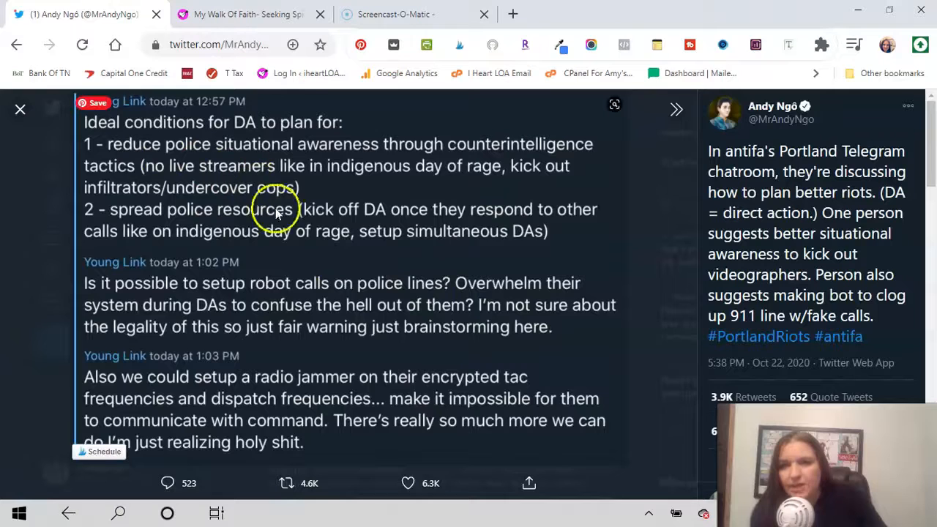
pyautogui.moveTo(414, 311)
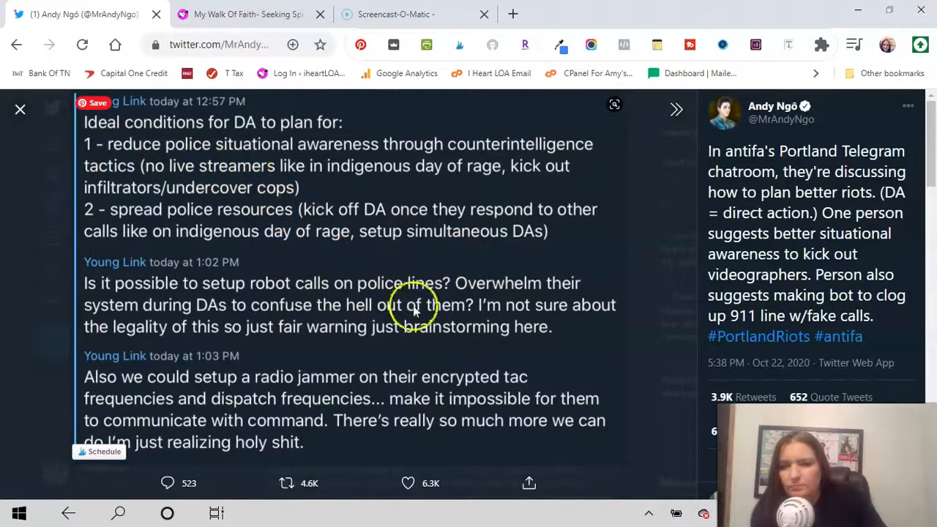
pyautogui.moveTo(308, 296)
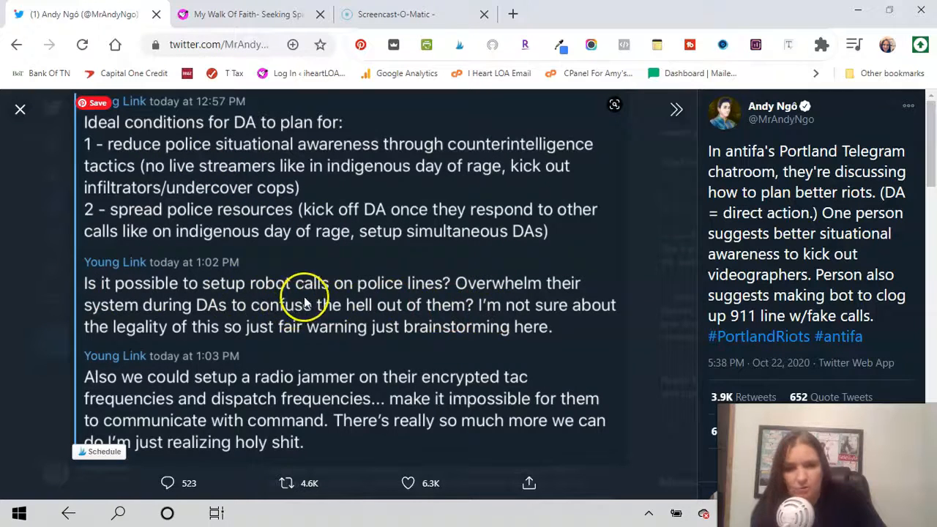
pyautogui.moveTo(384, 304)
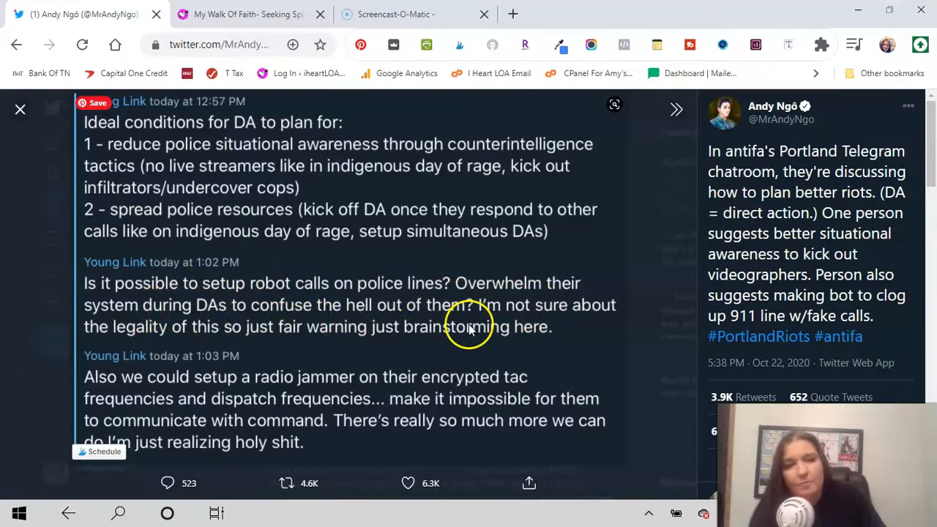
# Step: Close the photo viewer and scroll to the Oct 22 #PortlandRiots Douglas Murray quote tweet
pyautogui.click(20, 110)
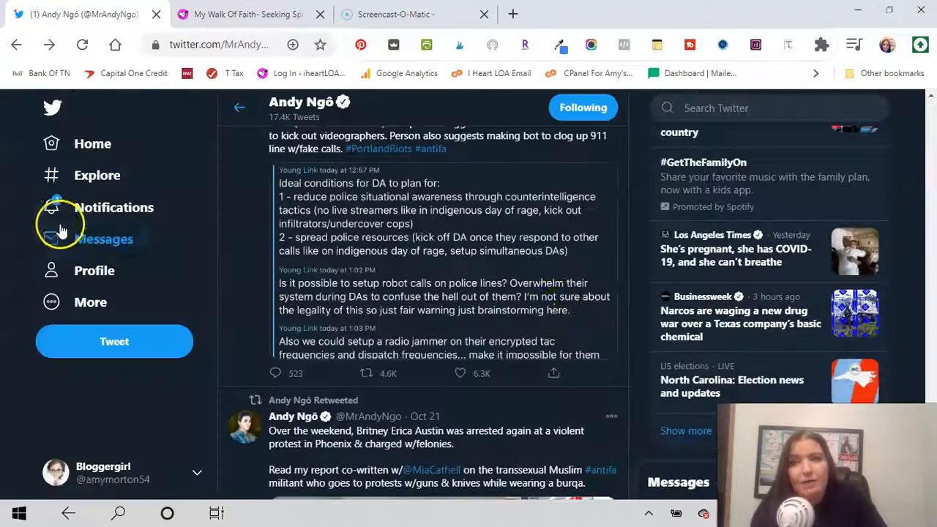
pyautogui.scroll(-3)
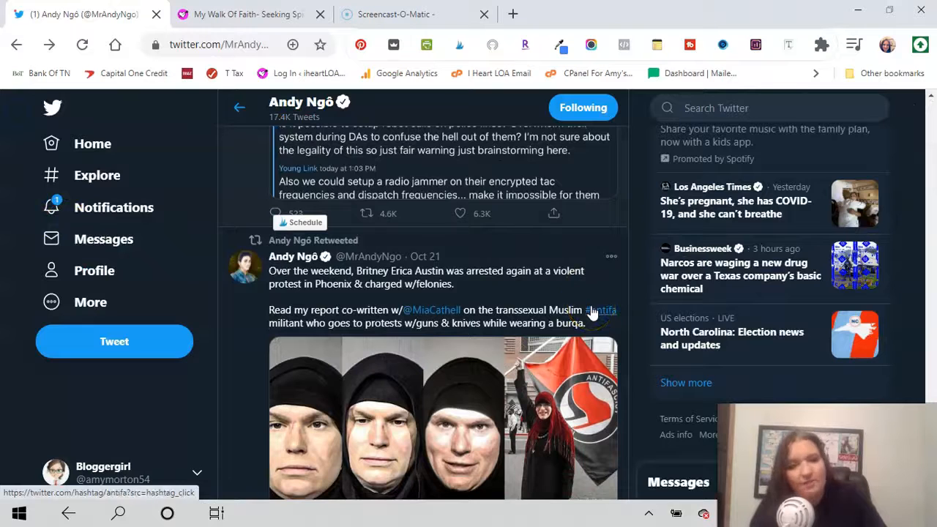
pyautogui.scroll(-3)
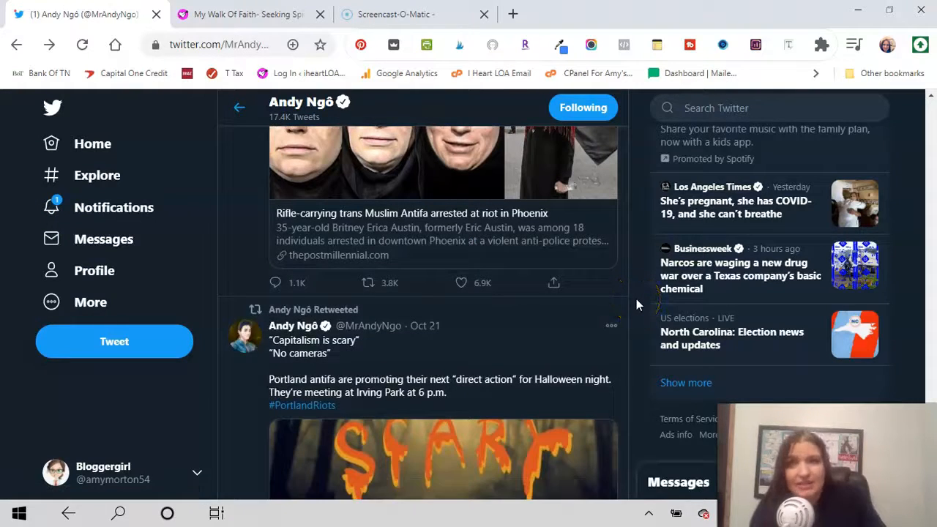
pyautogui.scroll(-3)
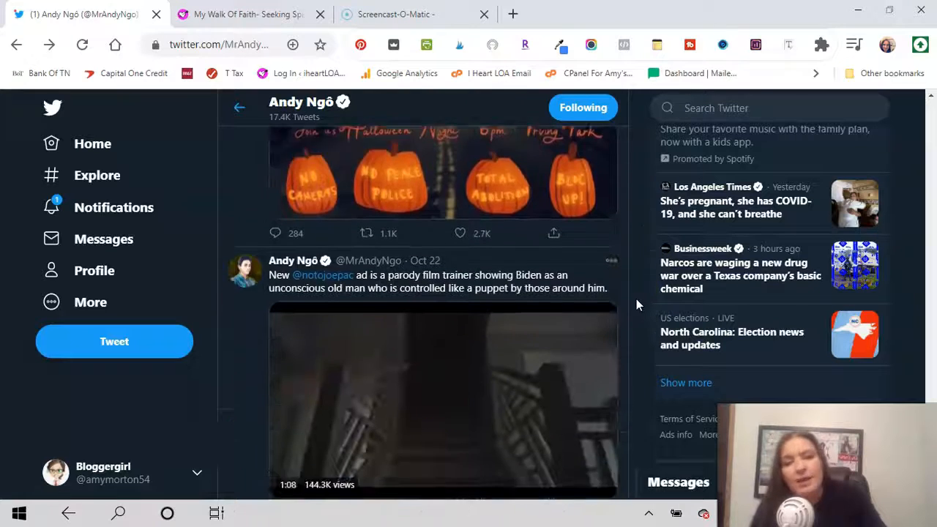
pyautogui.scroll(-3)
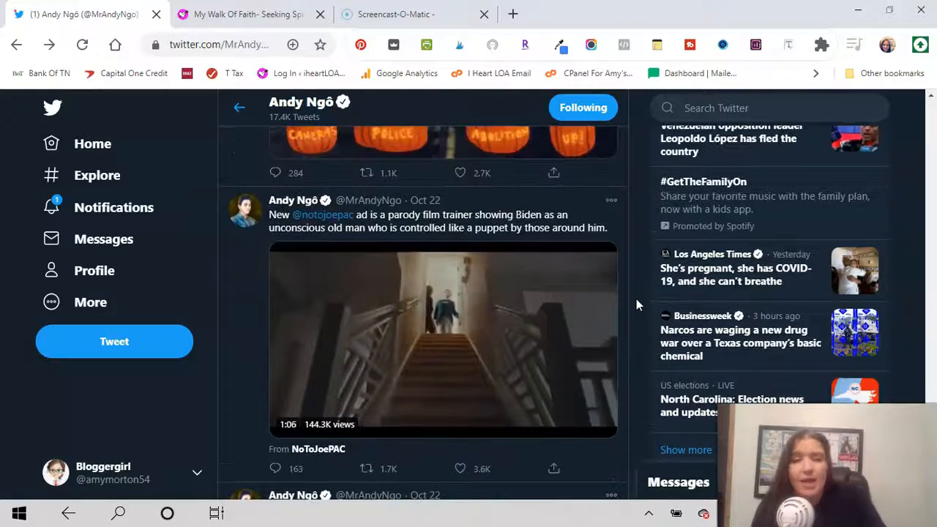
pyautogui.scroll(-3)
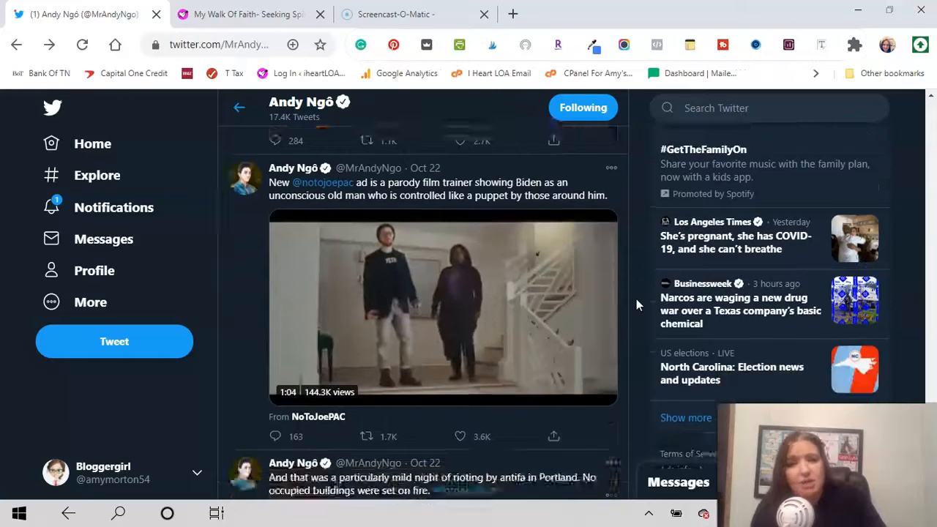
pyautogui.scroll(-3)
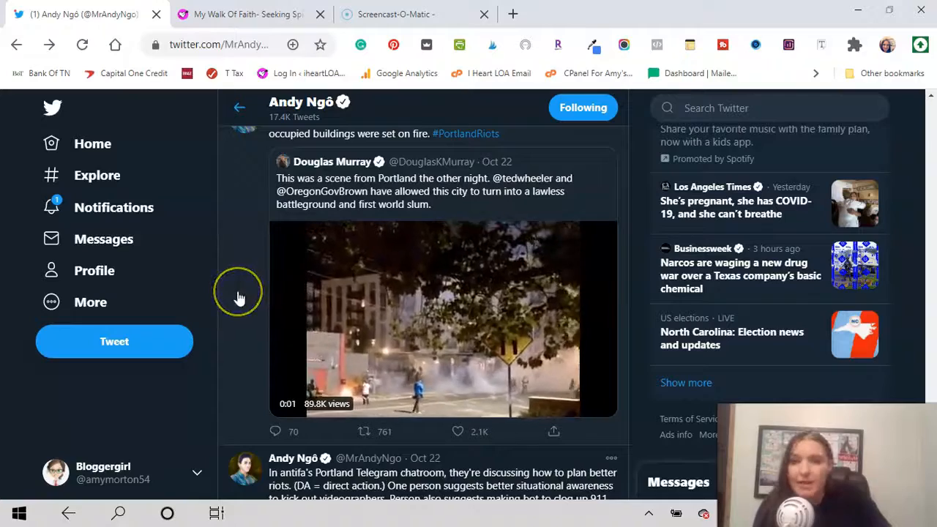
# Step: Scroll past the Daily Show and empty plinths tweets to the Oct 22 retired-officer indictment tweet
pyautogui.scroll(-3)
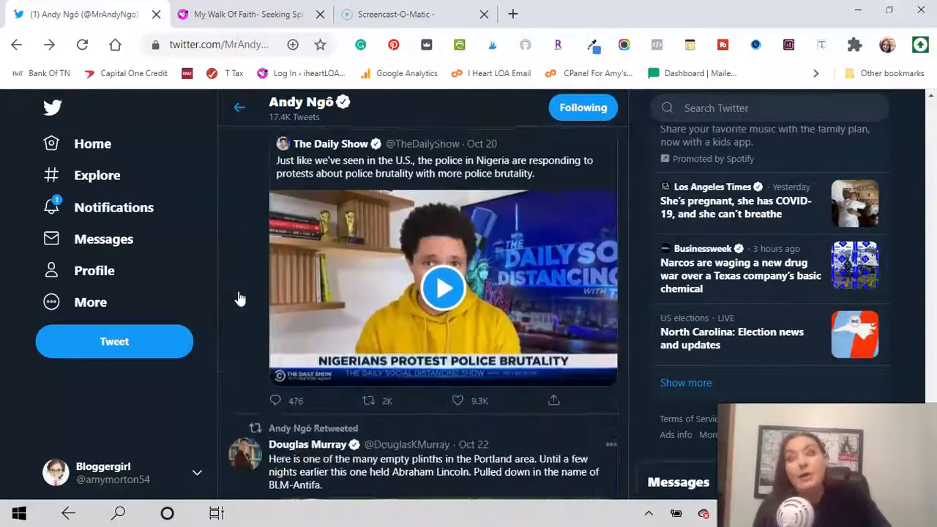
pyautogui.scroll(-3)
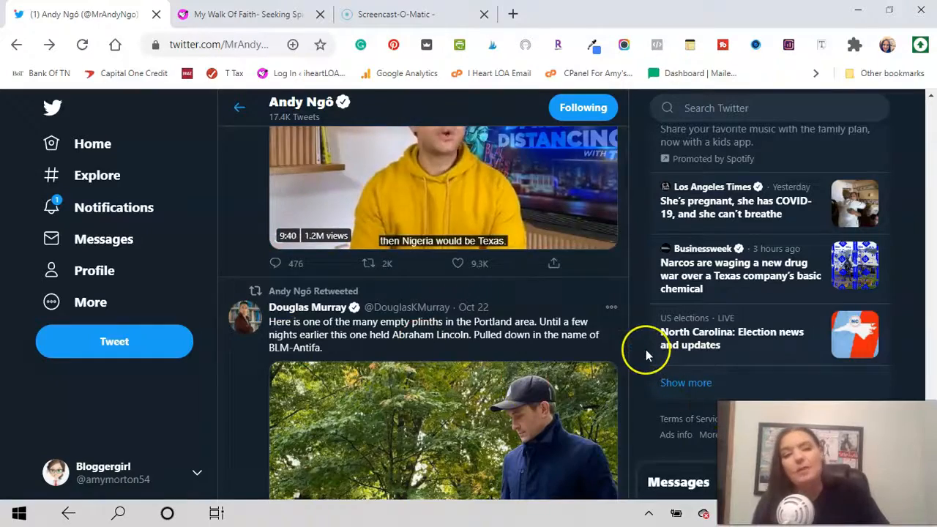
pyautogui.scroll(-3)
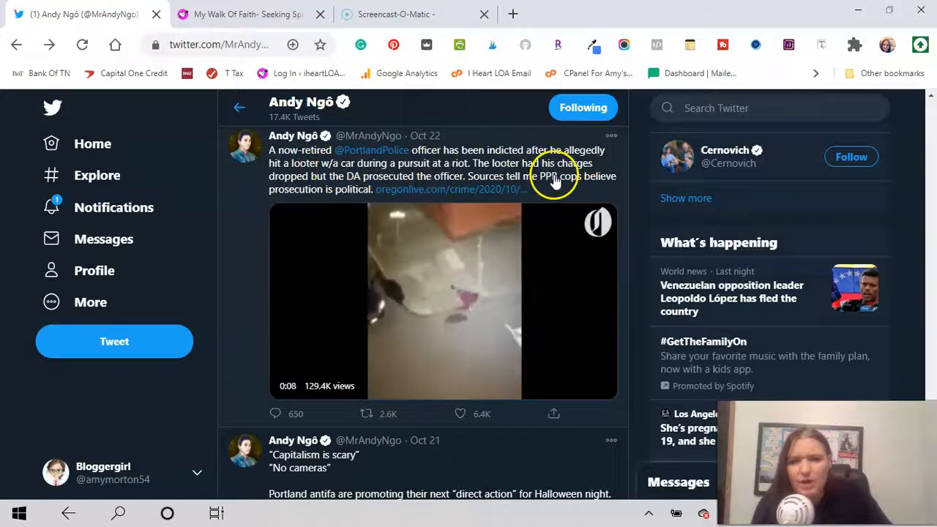
# Step: Scroll past the FBI Iran-emails post to the Oct 21 Phoenix trans Muslim antifa arrest tweet
pyautogui.click(443, 300)
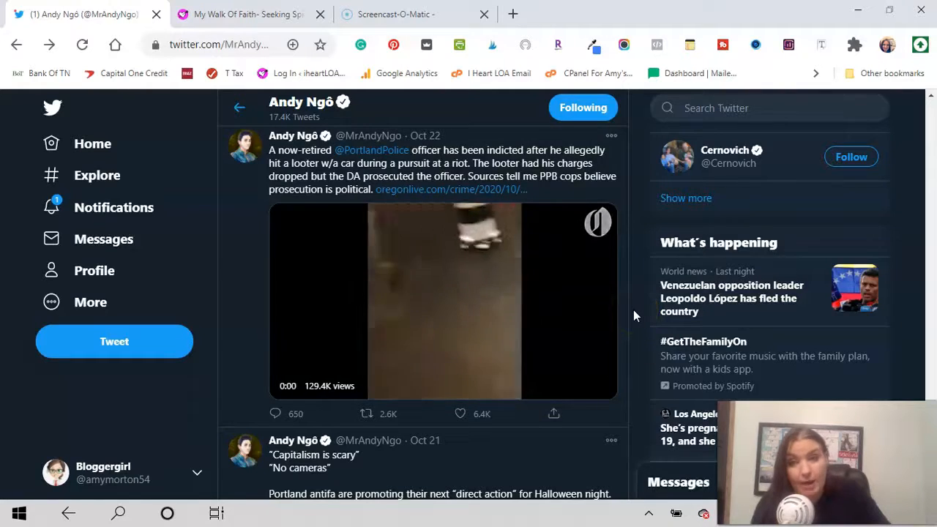
pyautogui.scroll(-3)
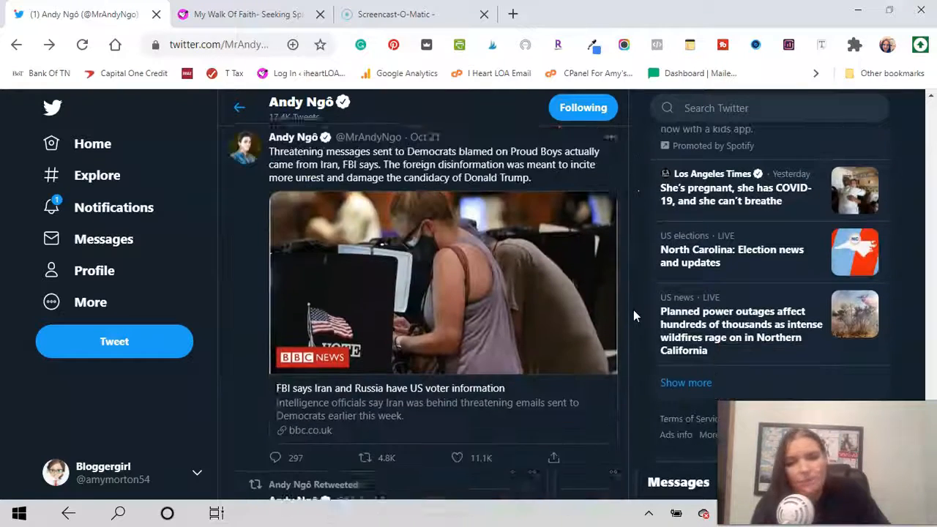
pyautogui.scroll(-3)
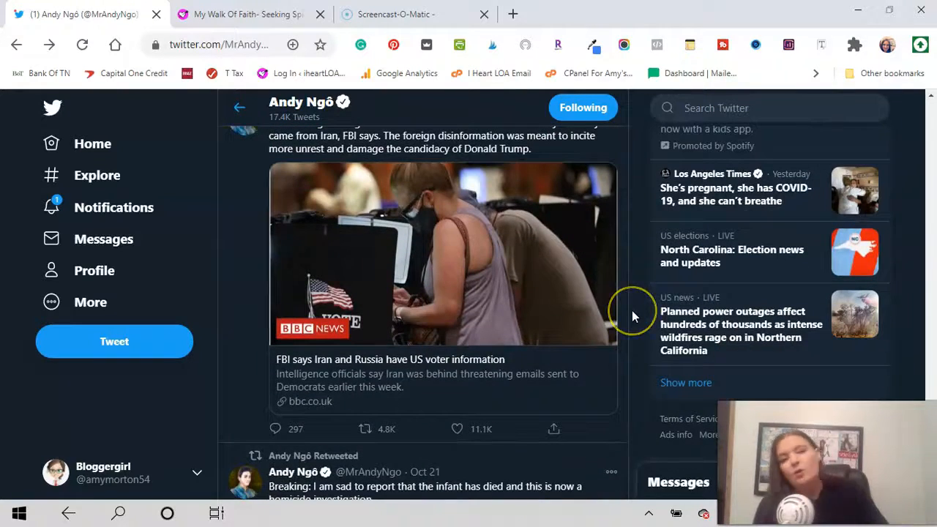
pyautogui.moveTo(633, 315)
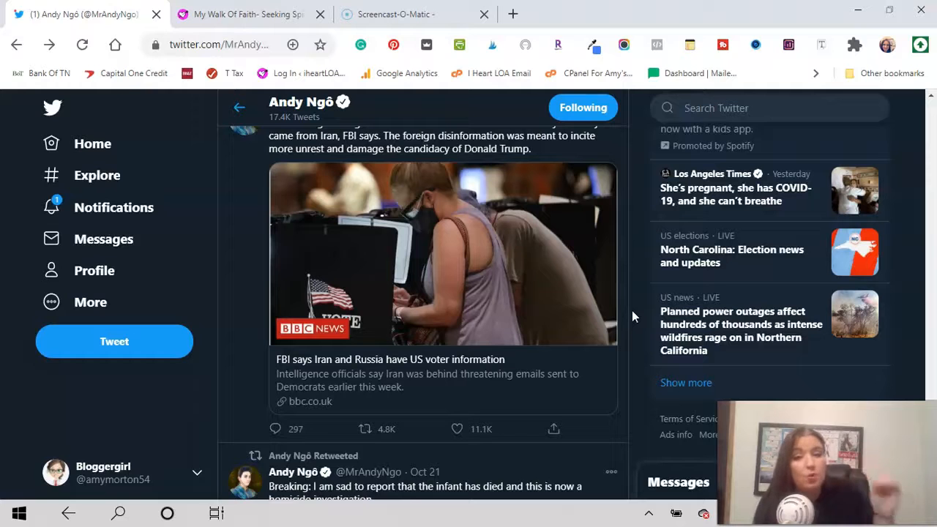
pyautogui.scroll(-3)
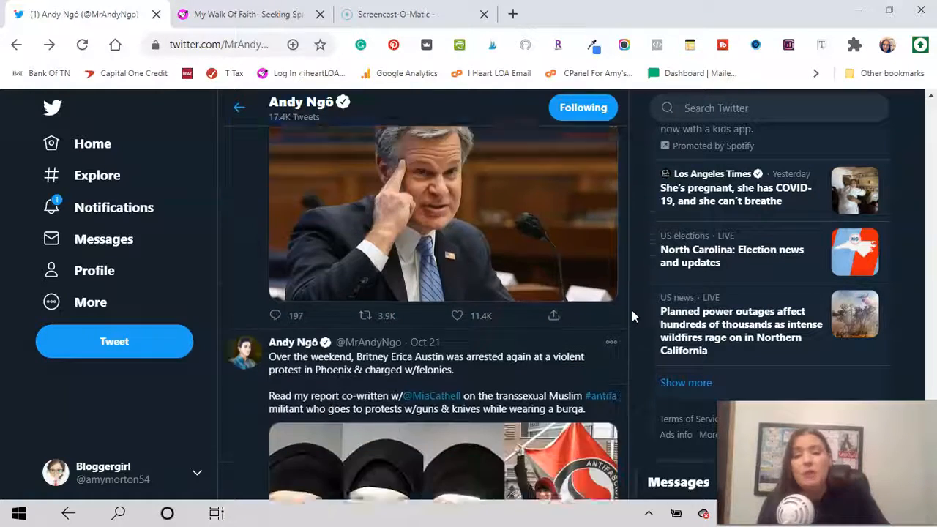
pyautogui.scroll(-3)
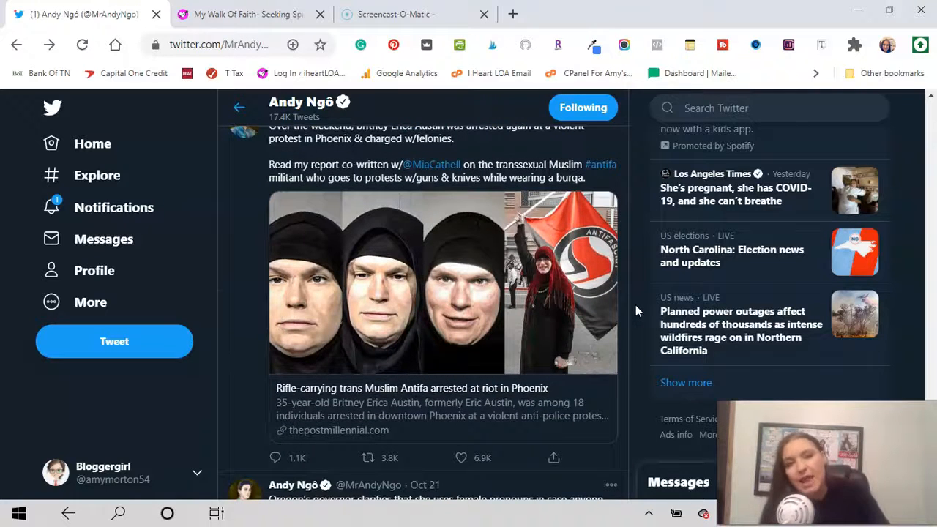
pyautogui.moveTo(644, 393)
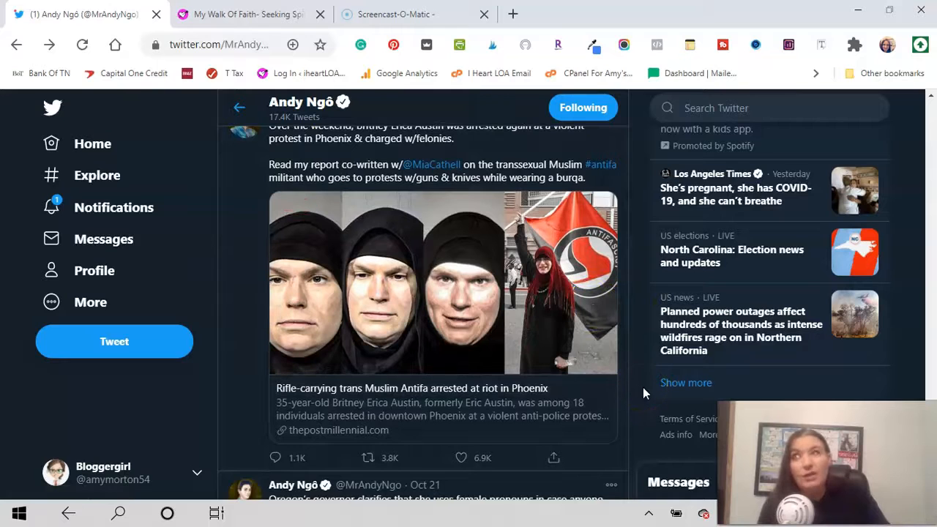